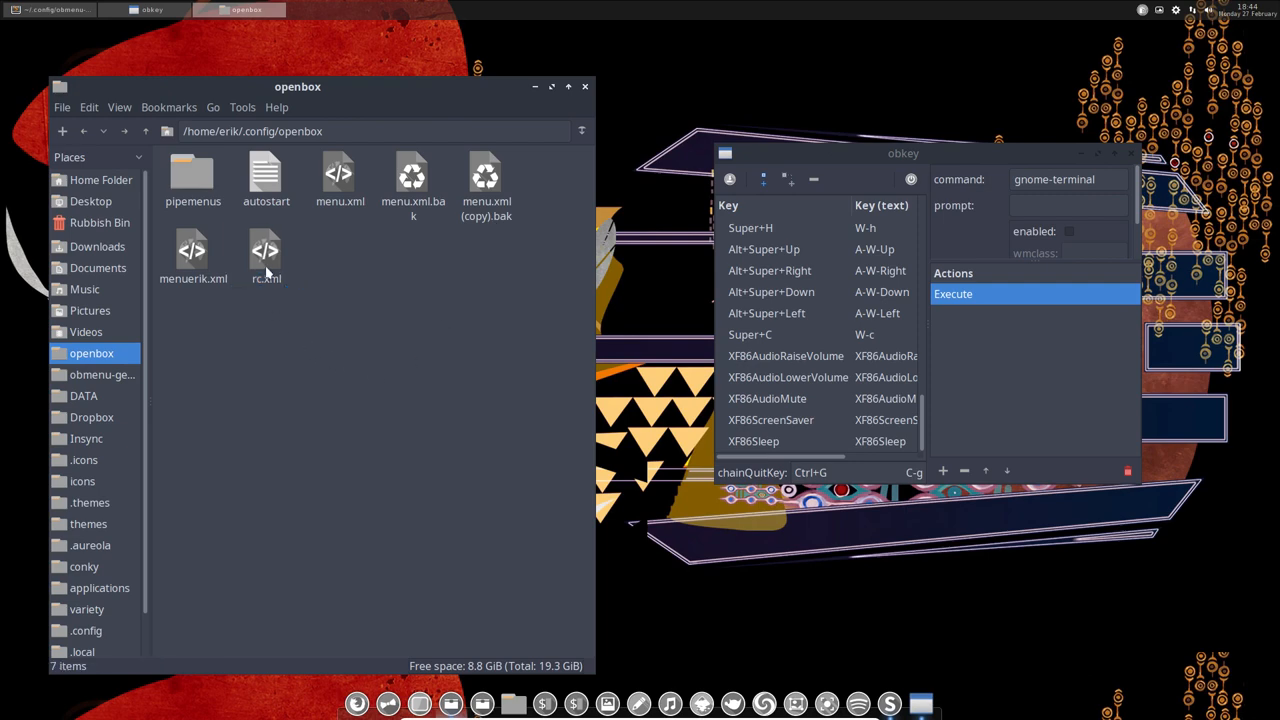
Open rc.xml with Sublime Text 3 Dev and make it the default for XML documents
{"action": "left_click", "coordinate": [266, 255]}
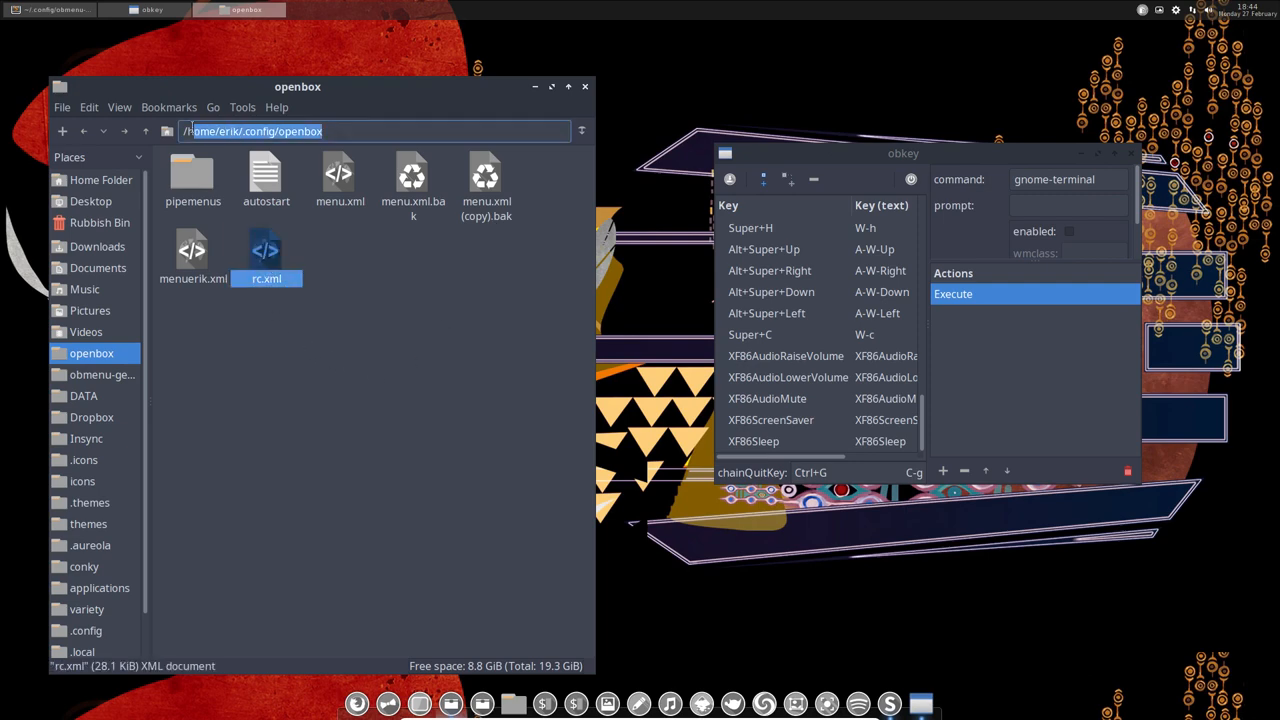
{"action": "double_click", "coordinate": [266, 255]}
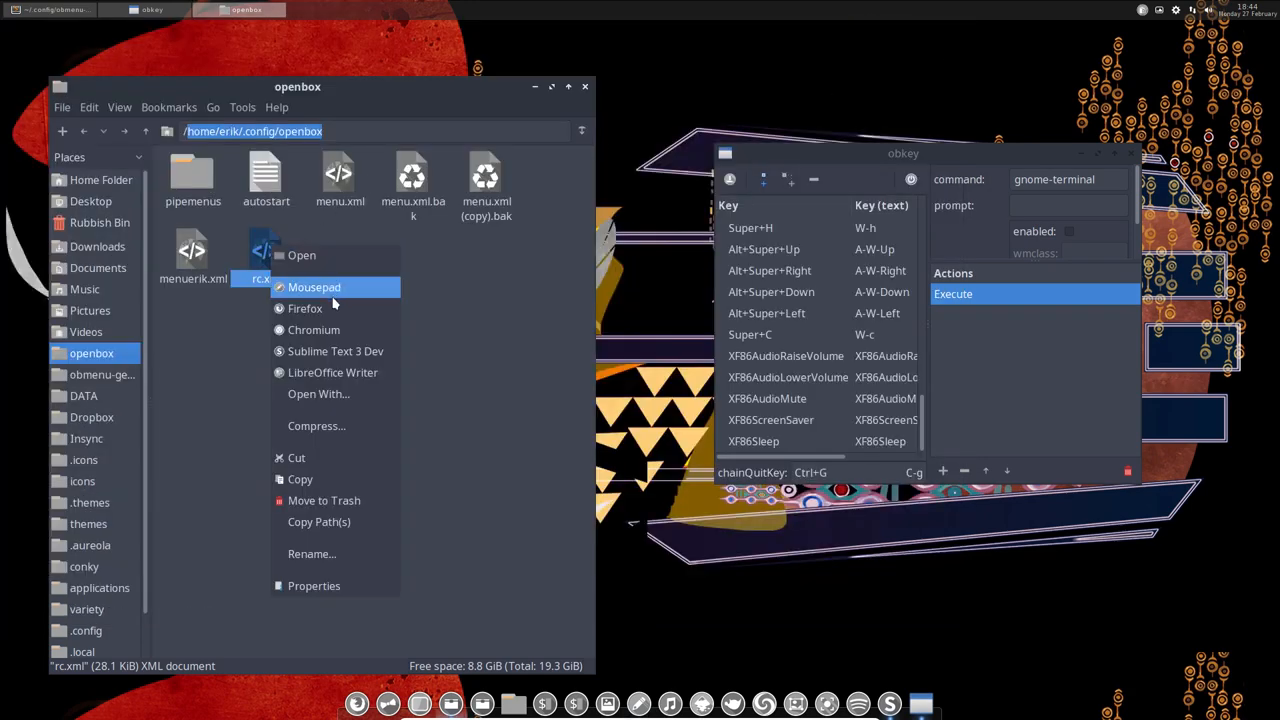
{"action": "left_click", "coordinate": [318, 394]}
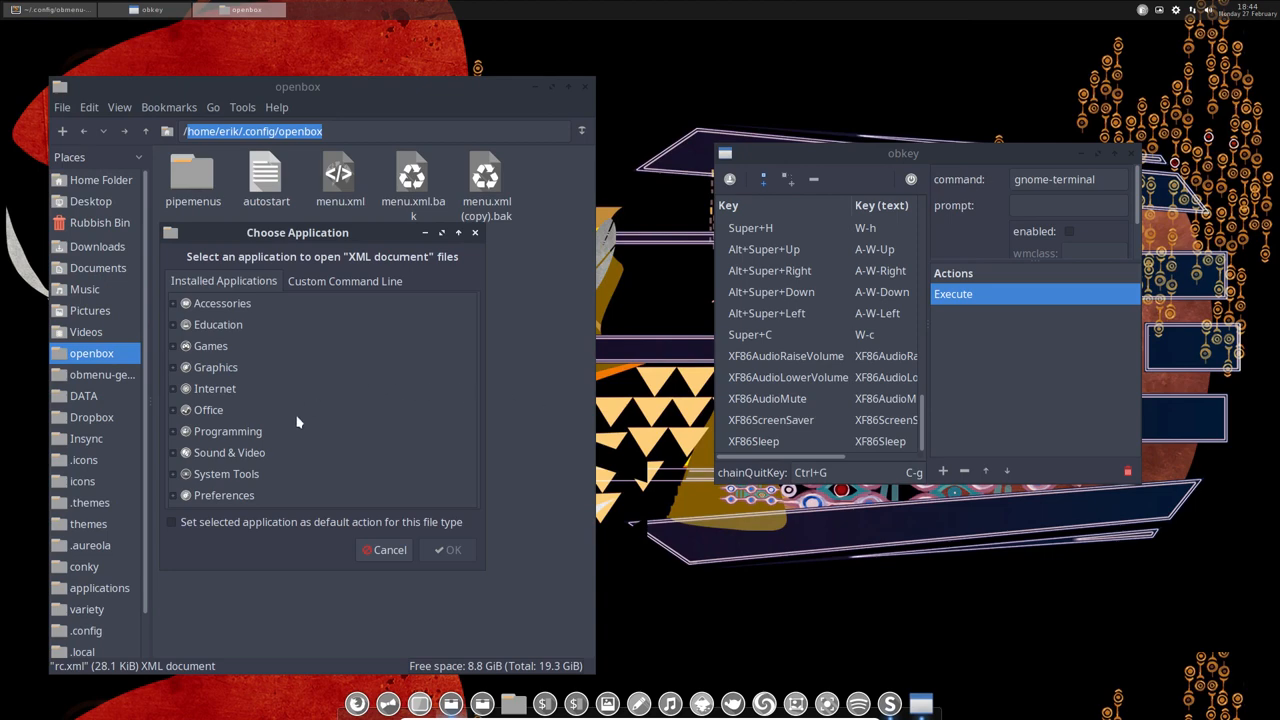
{"action": "mouse_move", "coordinate": [253, 474]}
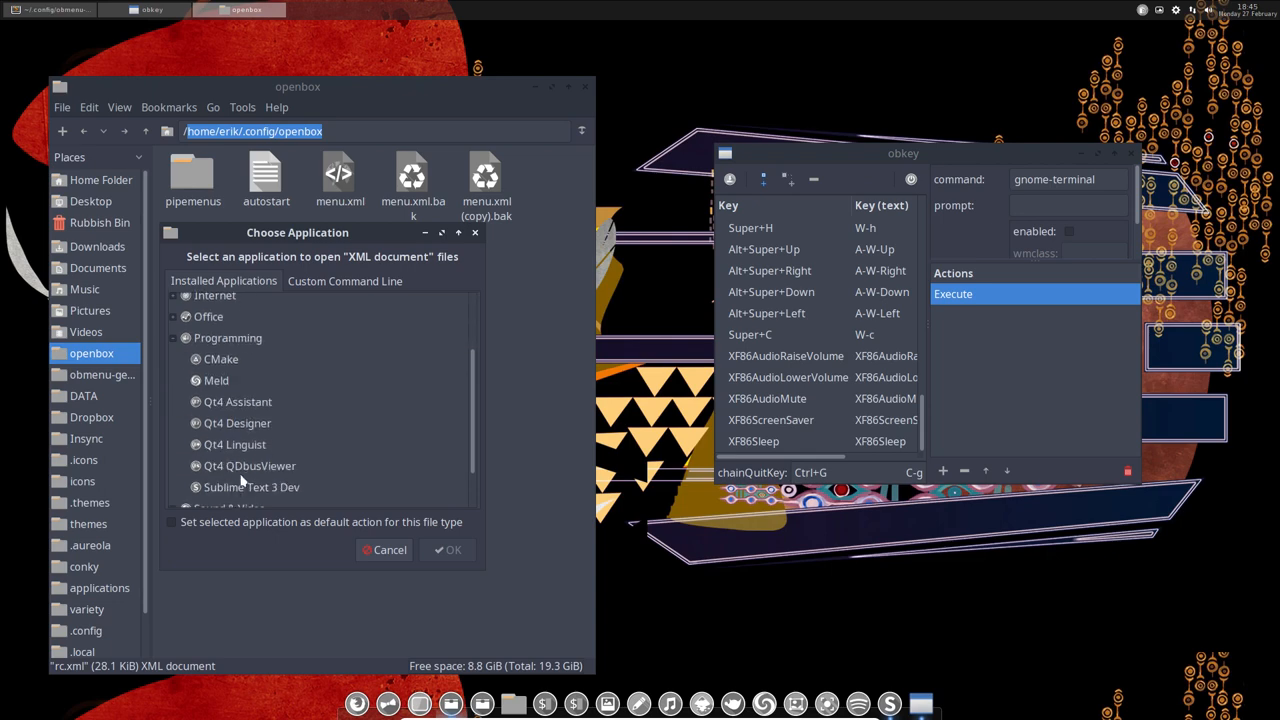
{"action": "left_click", "coordinate": [251, 487]}
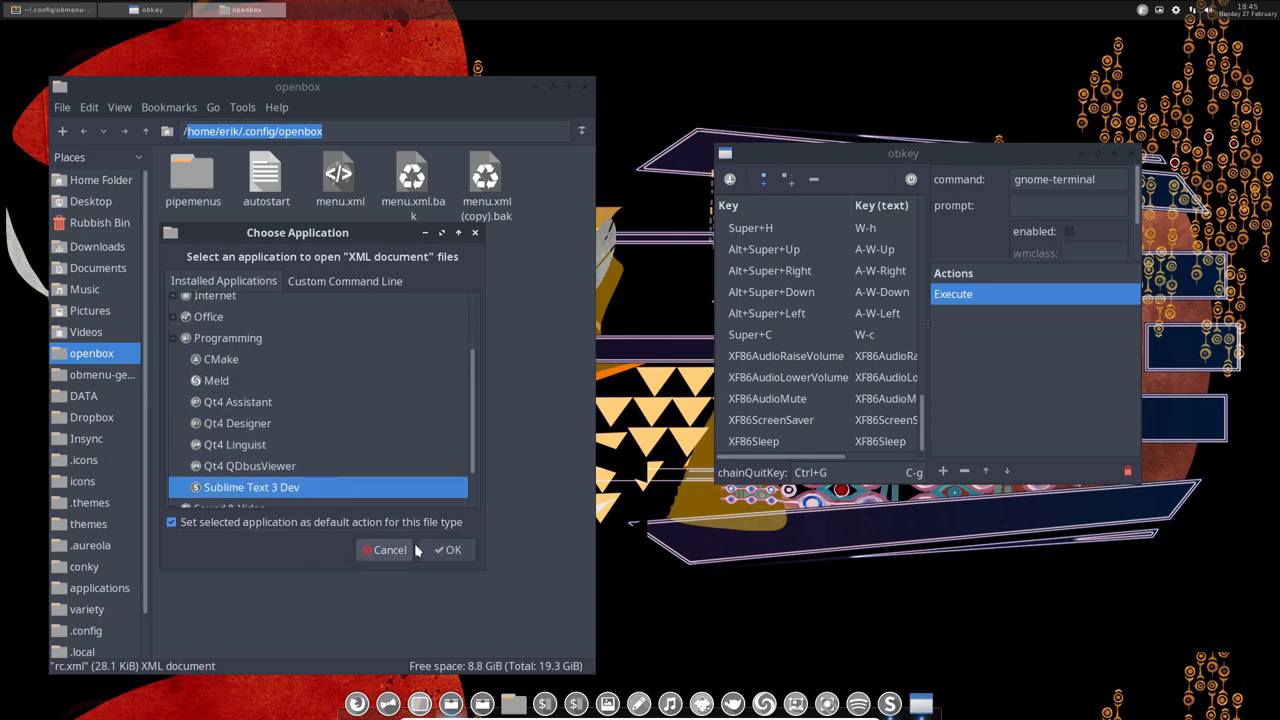
{"action": "left_click", "coordinate": [447, 549]}
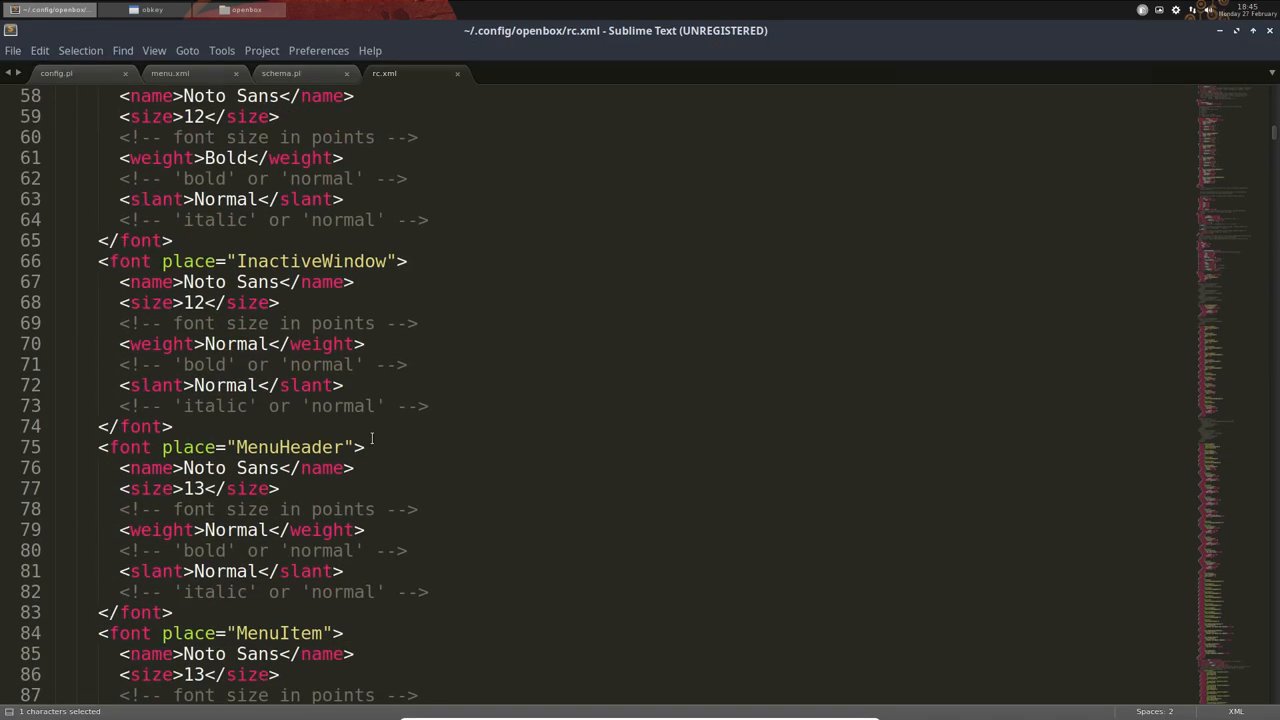
Scroll rc.xml's keybind section down past the font settings to the W-l lock and W-x logout bindings
{"action": "scroll", "scroll_direction": "down", "scroll_amount": 3}
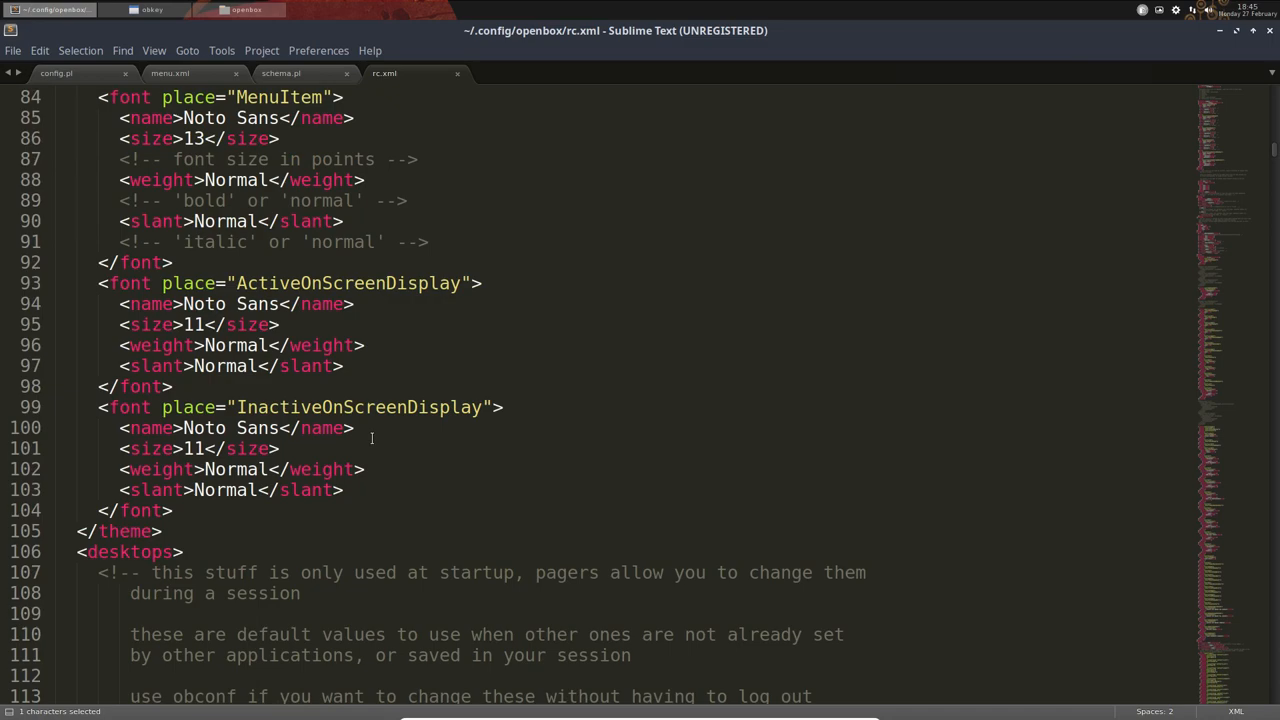
{"action": "scroll", "scroll_direction": "down", "scroll_amount": 3}
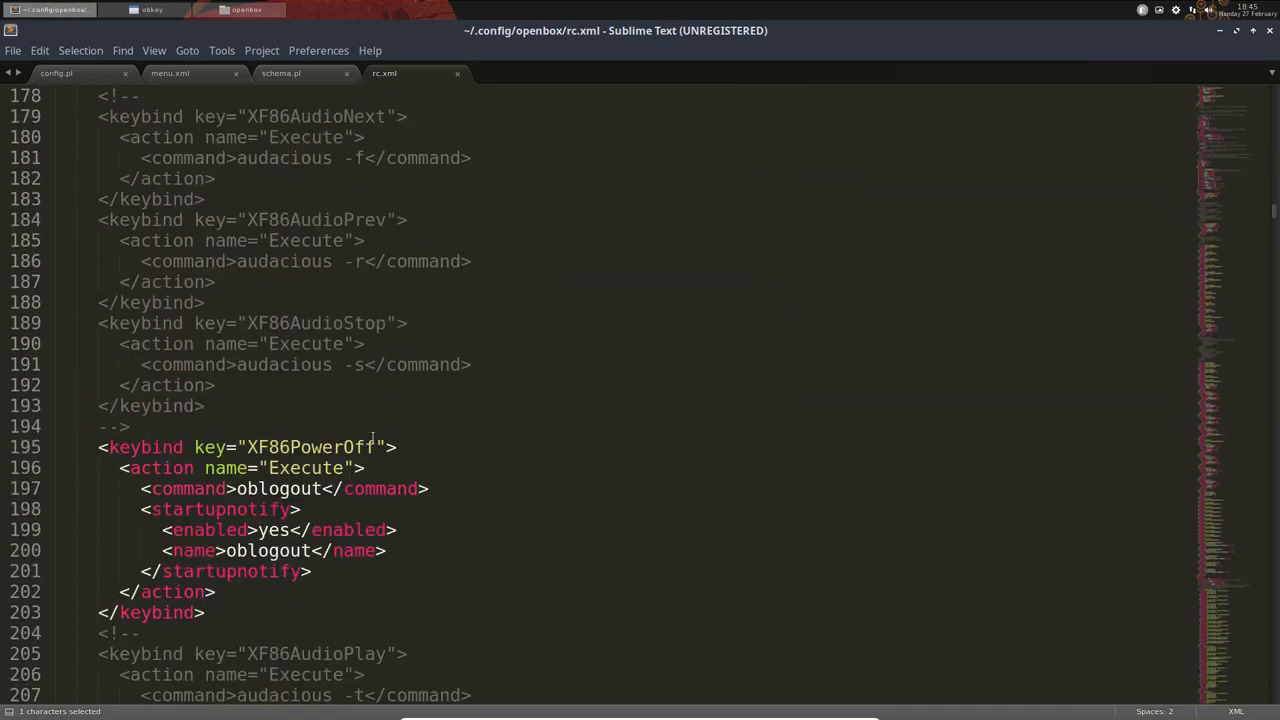
{"action": "scroll", "scroll_direction": "down", "scroll_amount": 3}
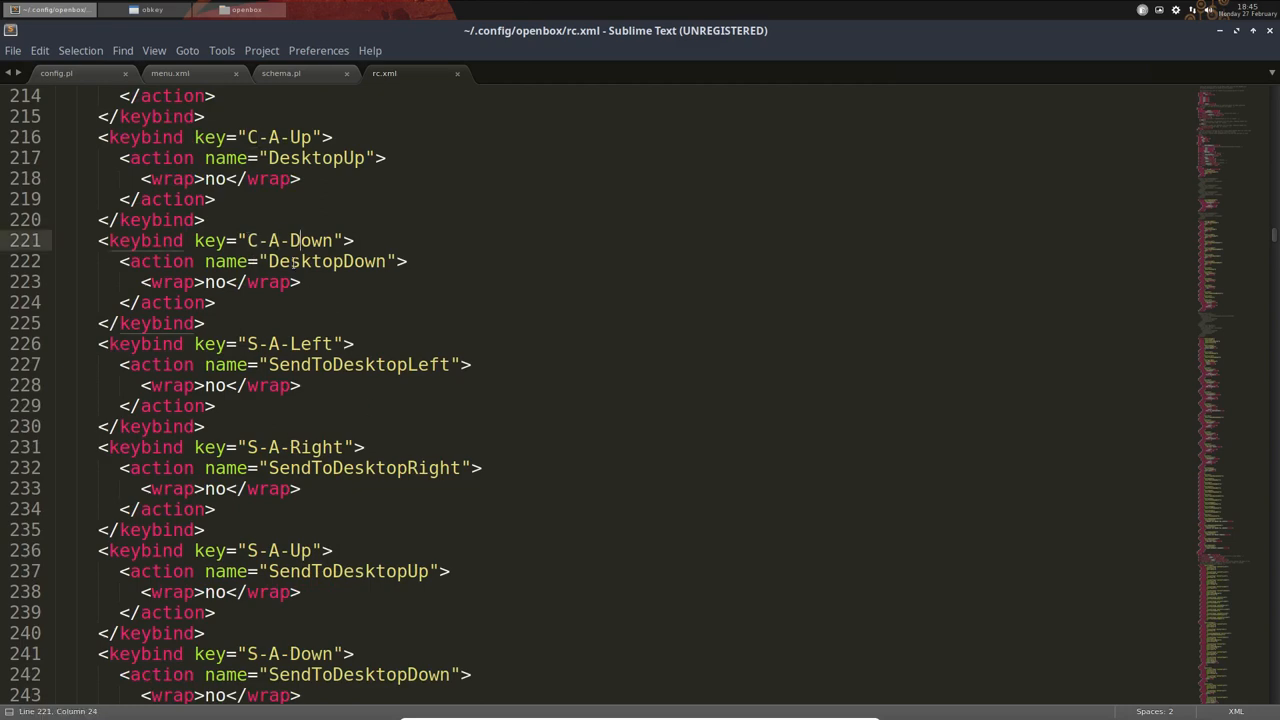
{"action": "scroll", "scroll_direction": "down", "scroll_amount": 3}
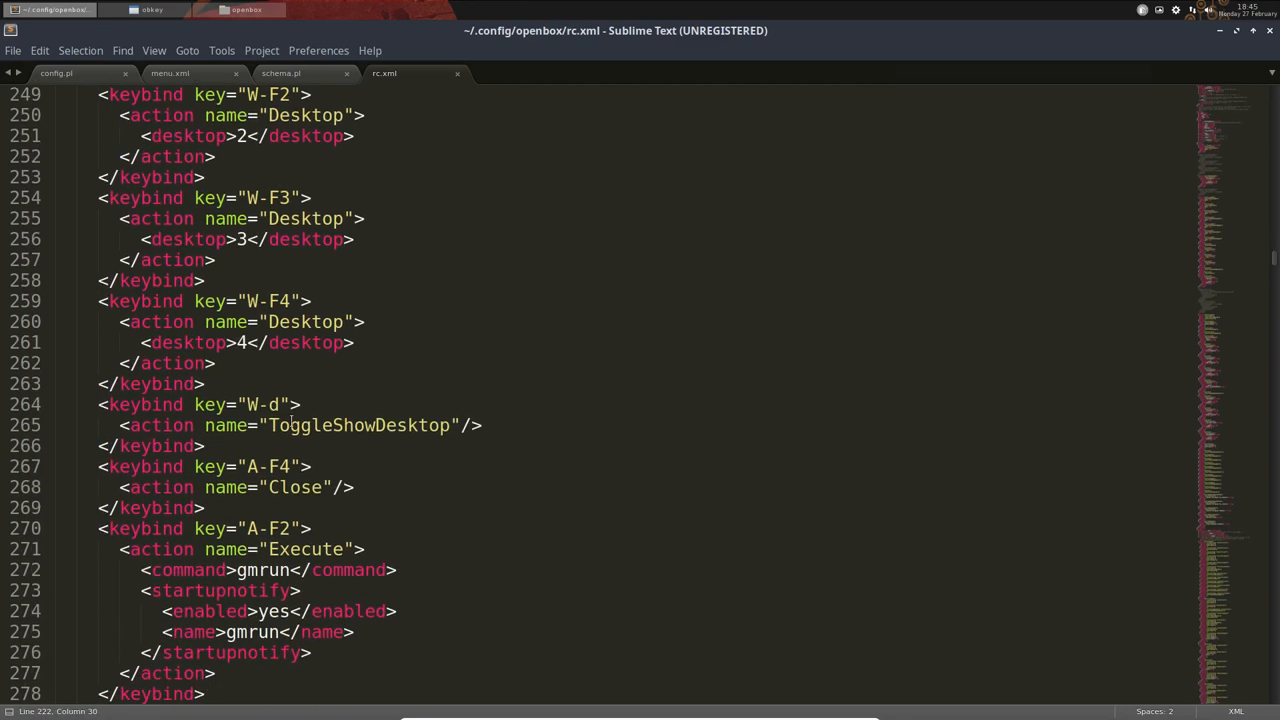
{"action": "scroll", "scroll_direction": "down", "scroll_amount": 3}
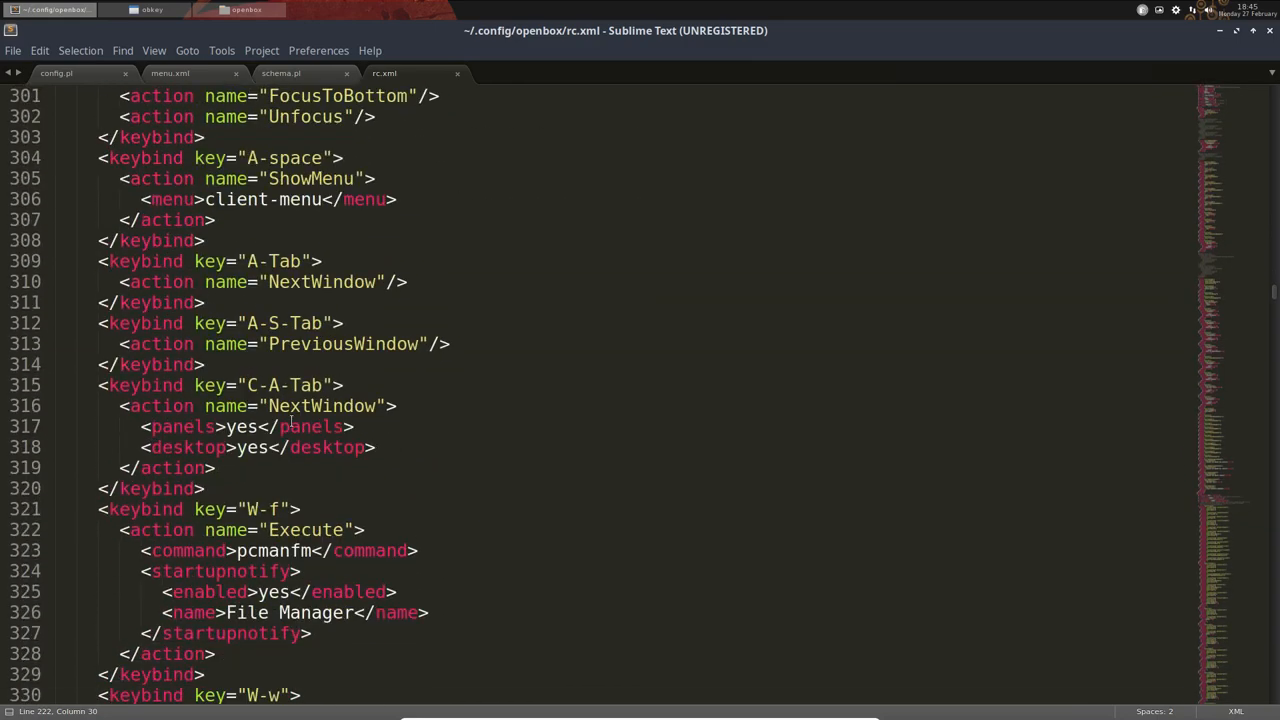
{"action": "scroll", "scroll_direction": "down", "scroll_amount": 3}
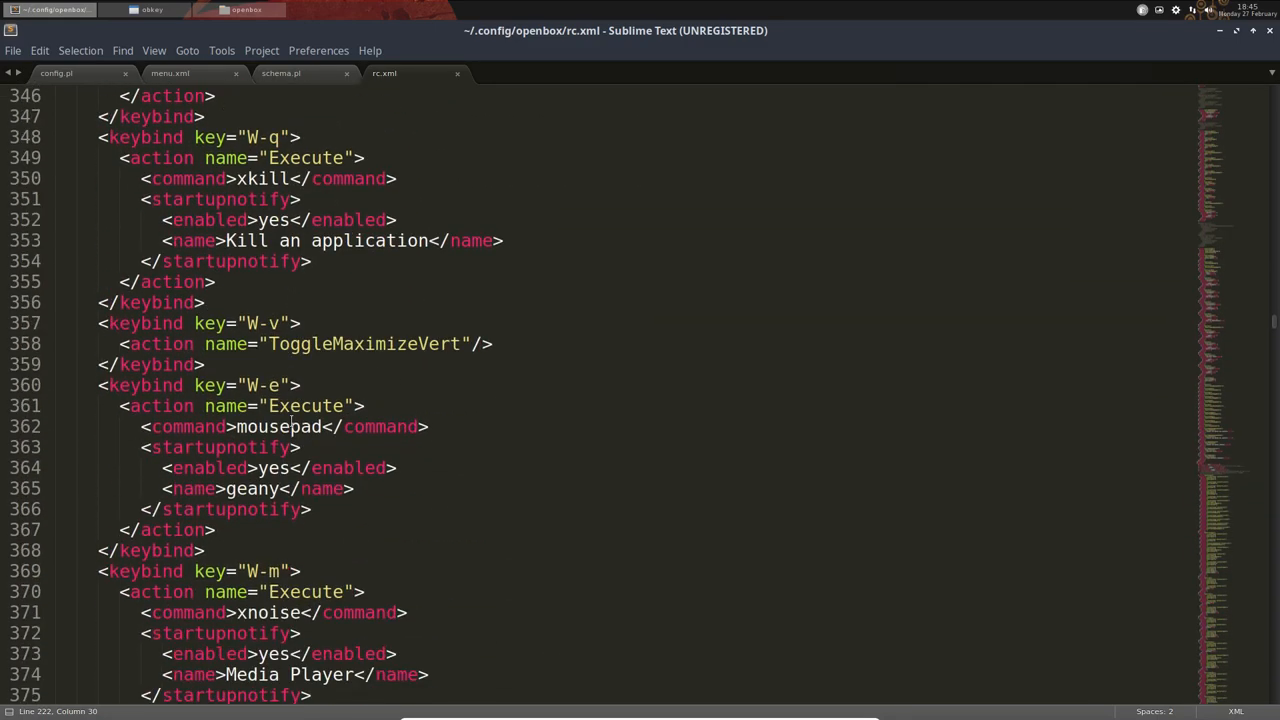
{"action": "scroll", "scroll_direction": "down", "scroll_amount": 3}
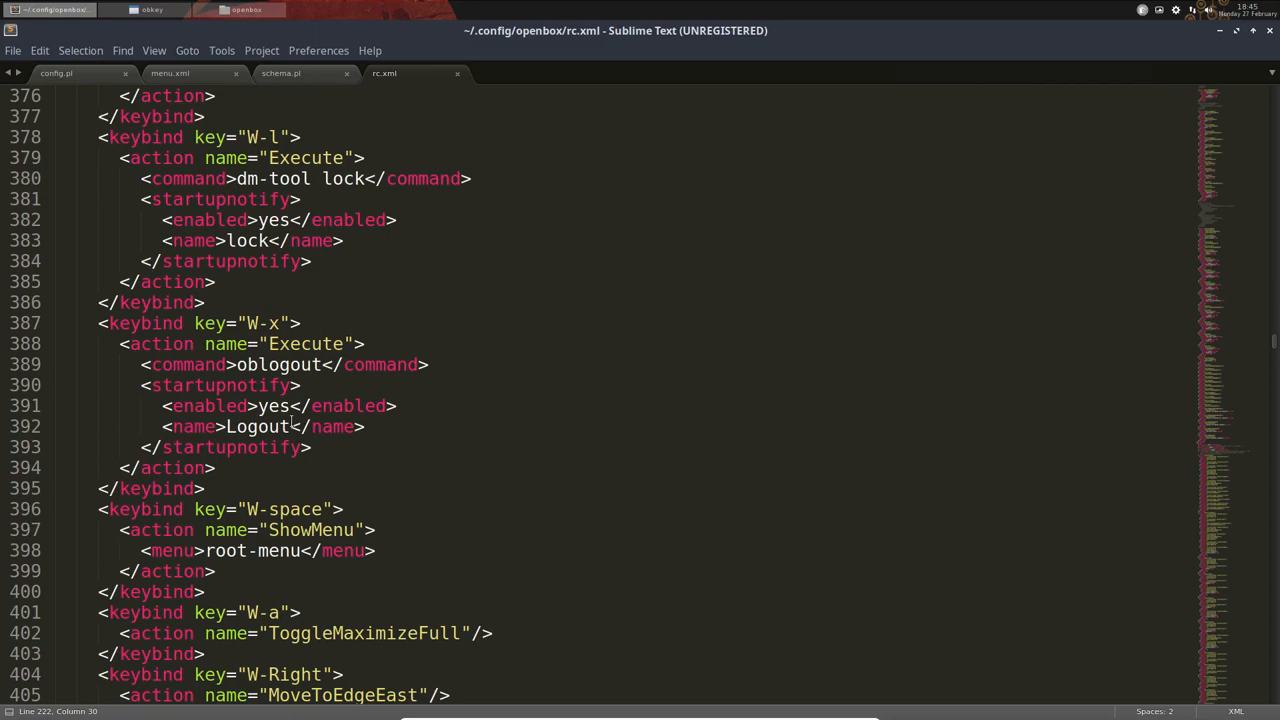
{"action": "mouse_move", "coordinate": [1219, 33]}
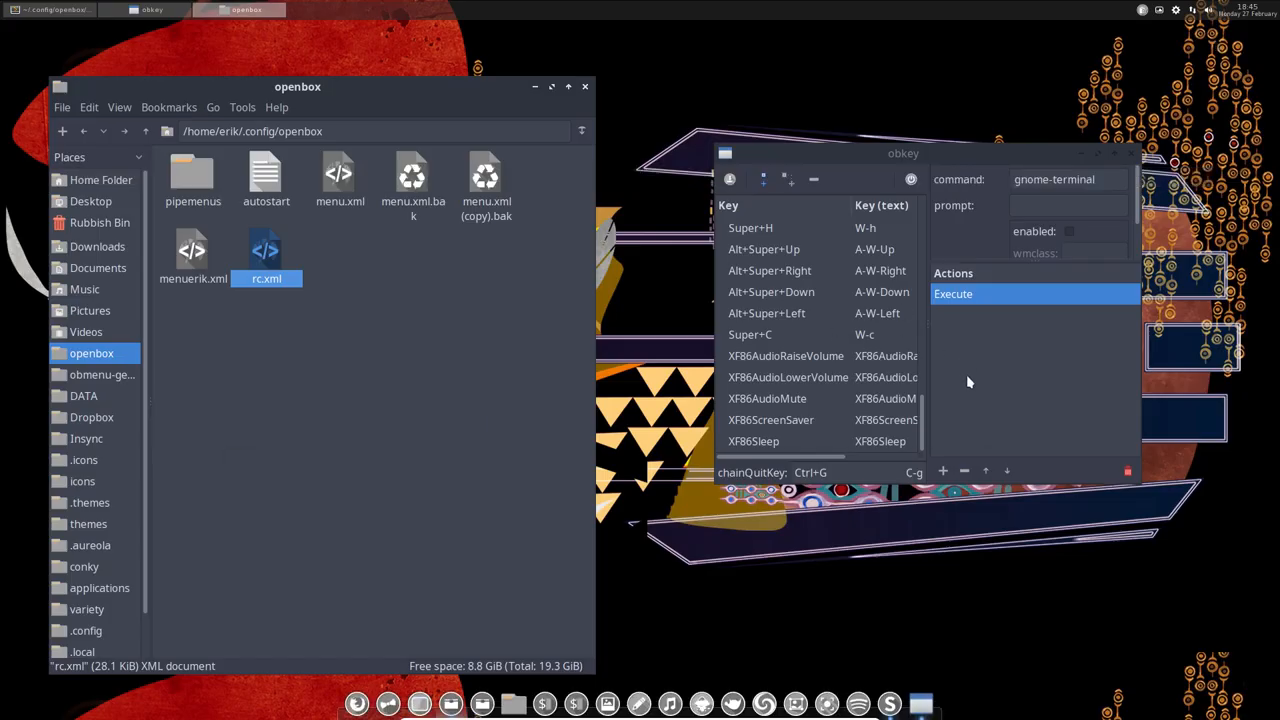
Enlarge the obkey window to make room for a new keybinding row
{"action": "left_click_drag", "start_coordinate": [903, 153], "coordinate": [843, 100]}
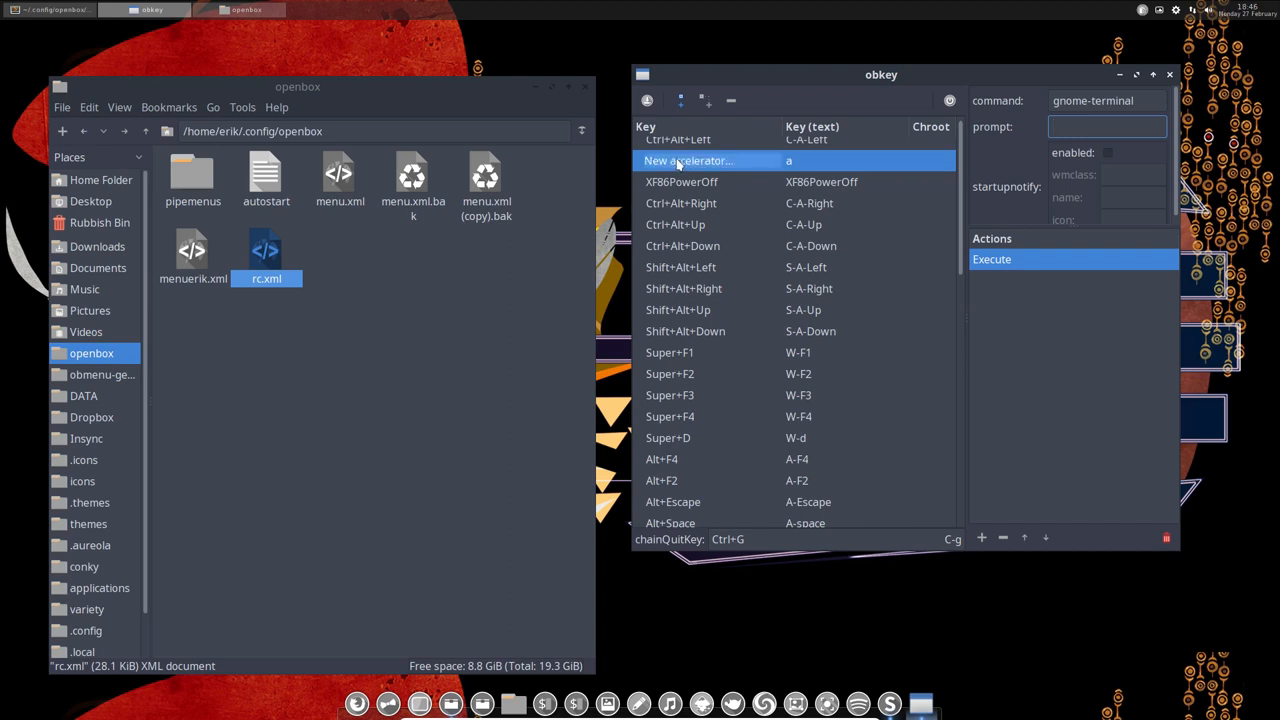
Bind the new gnome-terminal entry to Ctrl+Alt+T with key text C-A-T
{"action": "key", "text": "ctrl+alt+t"}
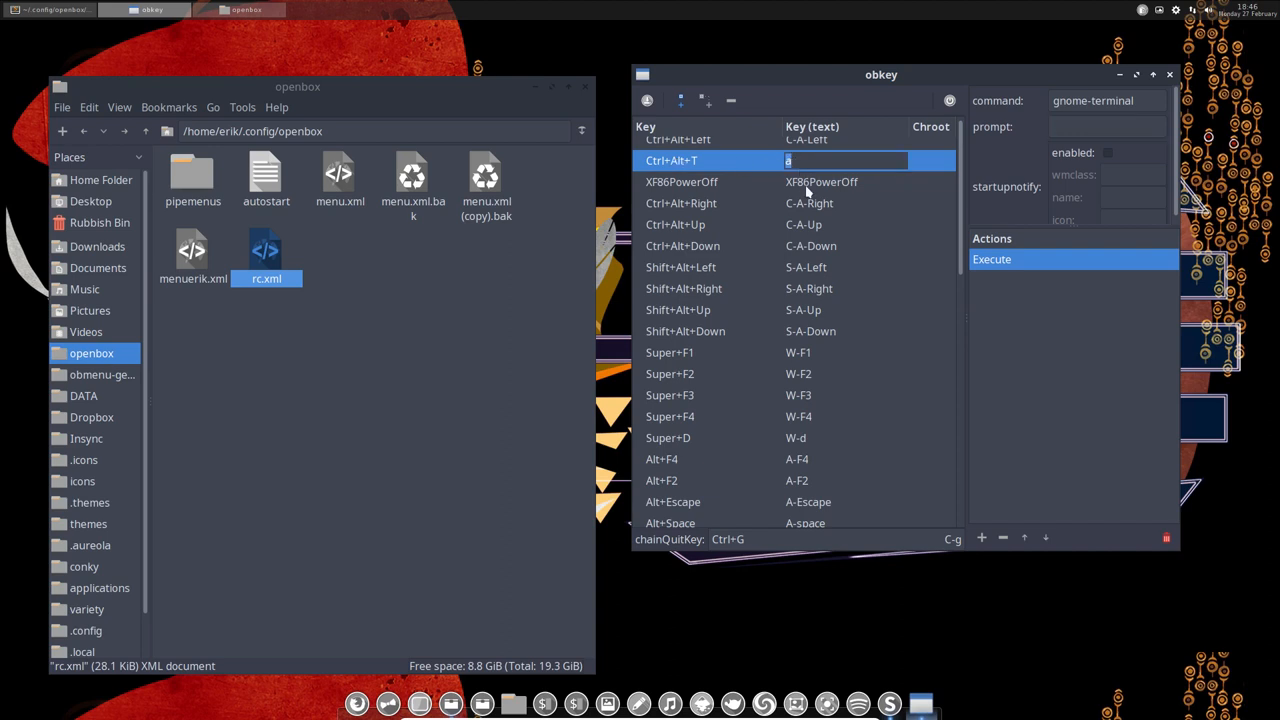
{"action": "scroll", "scroll_direction": "down", "scroll_amount": 3}
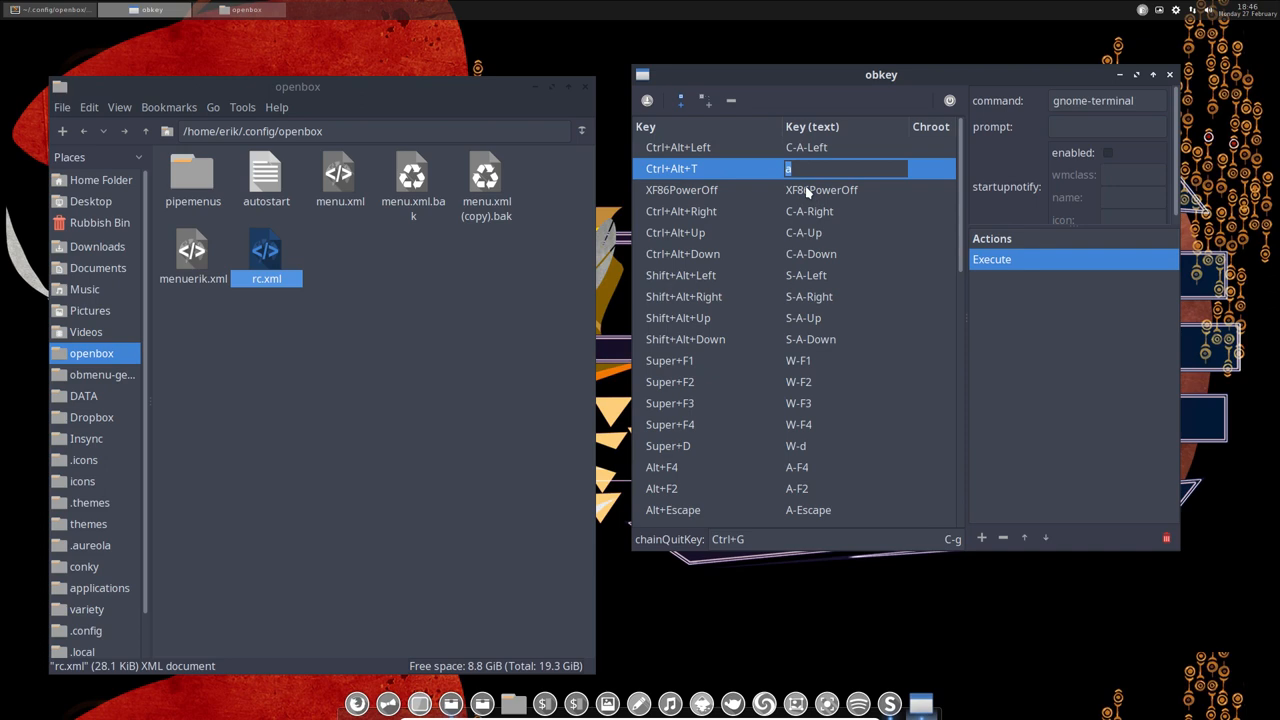
{"action": "mouse_move", "coordinate": [840, 185]}
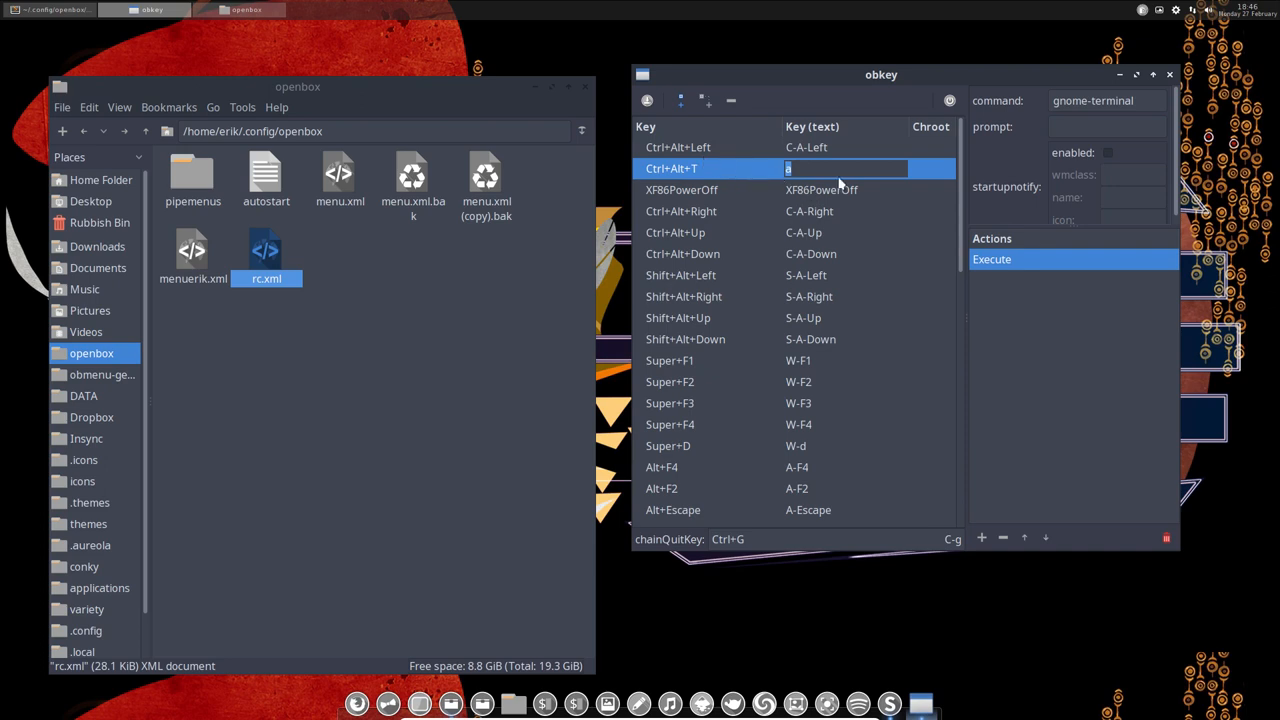
{"action": "type", "text": "C"}
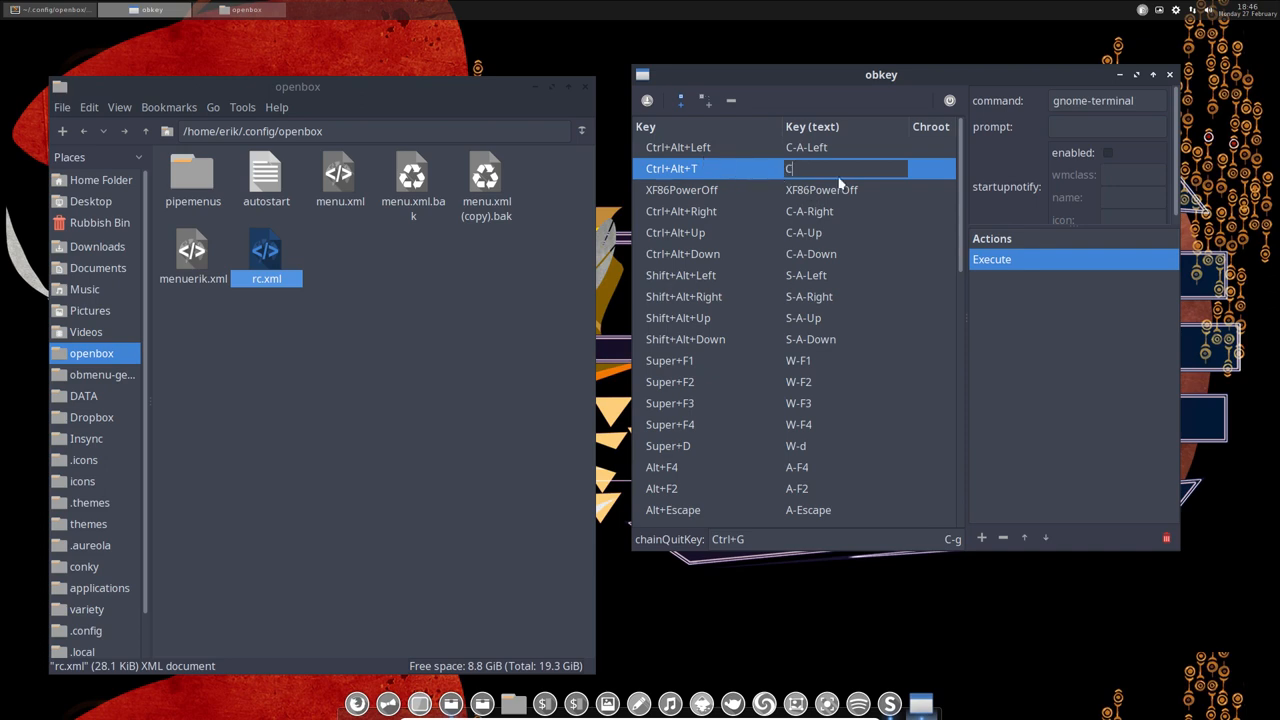
{"action": "type", "text": "-A"}
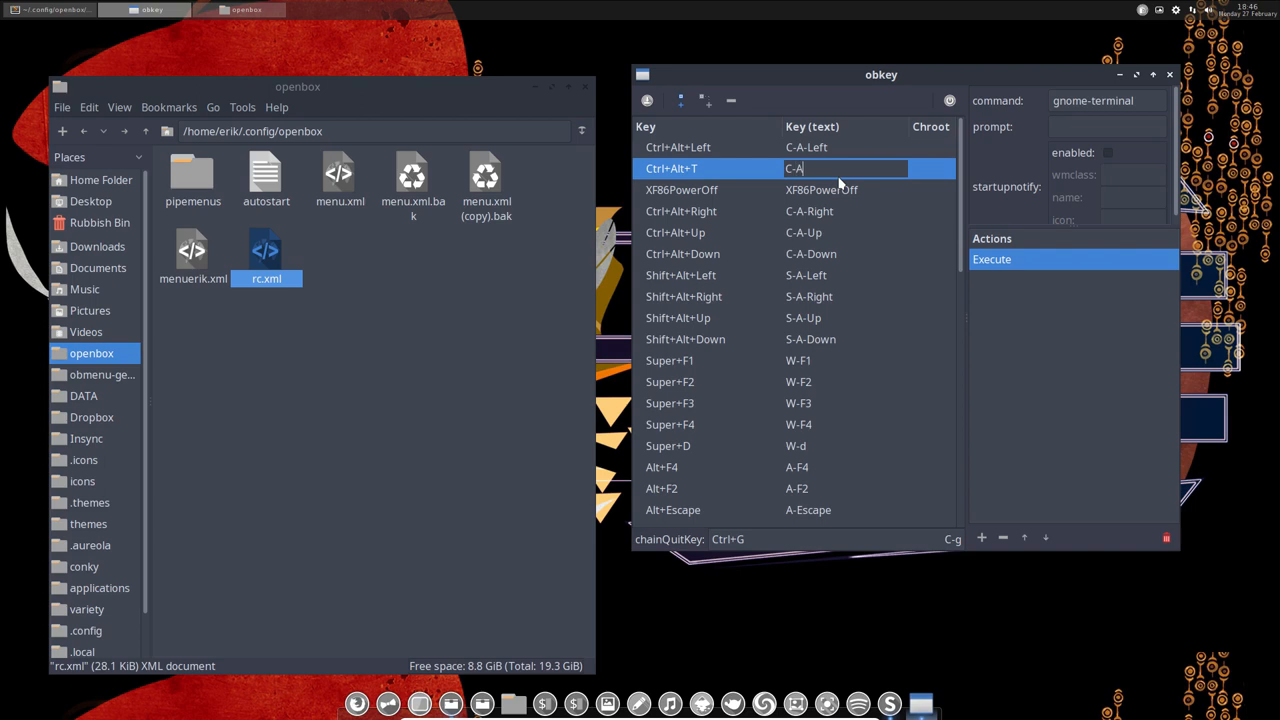
{"action": "type", "text": "T"}
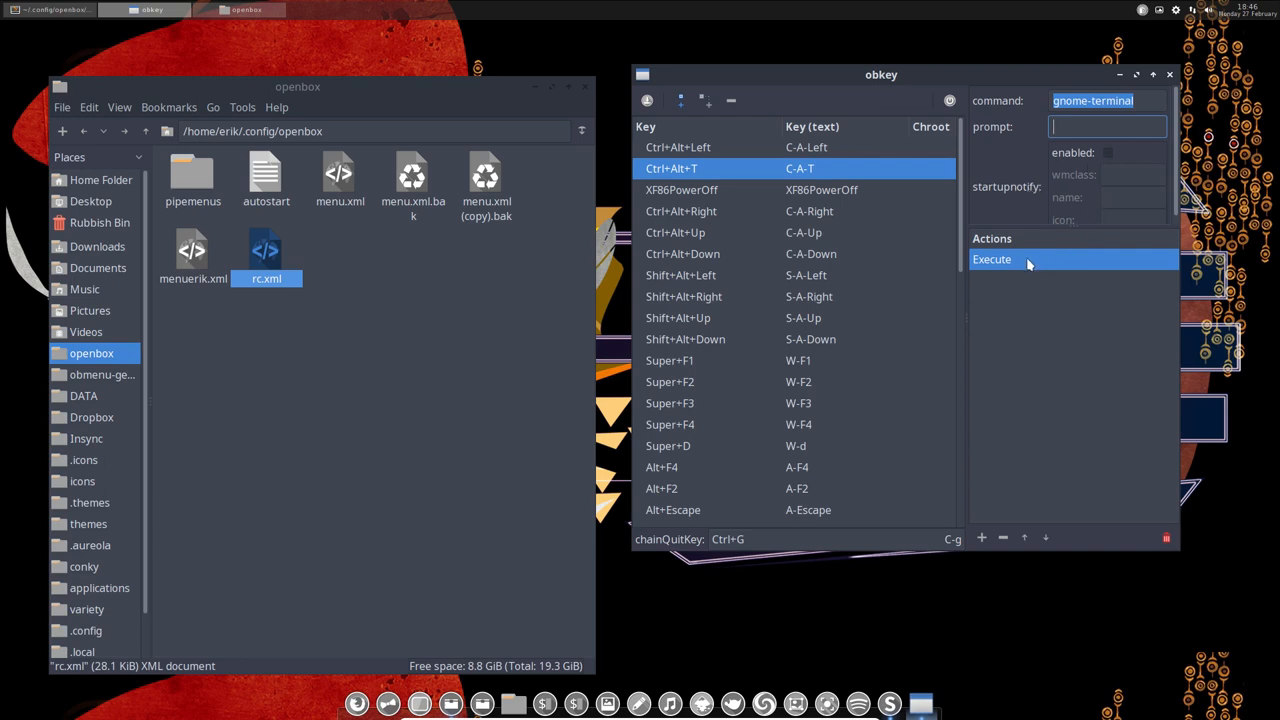
{"action": "mouse_move", "coordinate": [995, 380]}
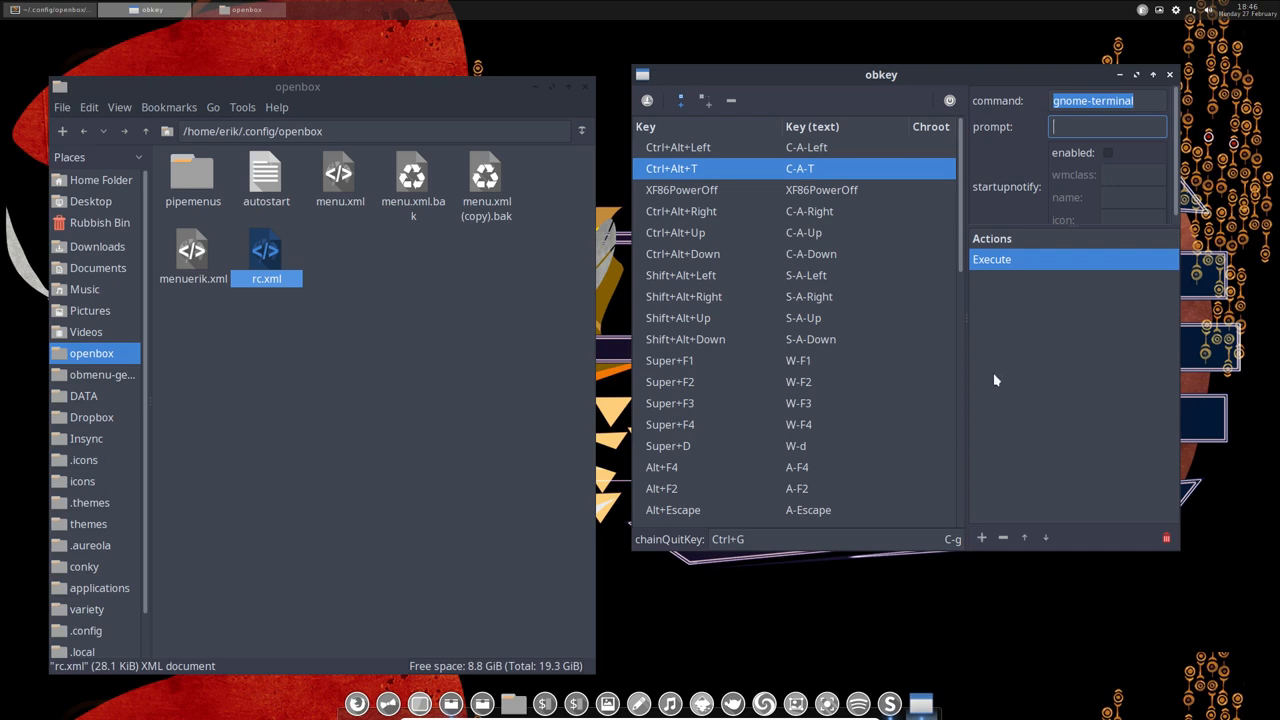
{"action": "mouse_move", "coordinate": [1000, 277]}
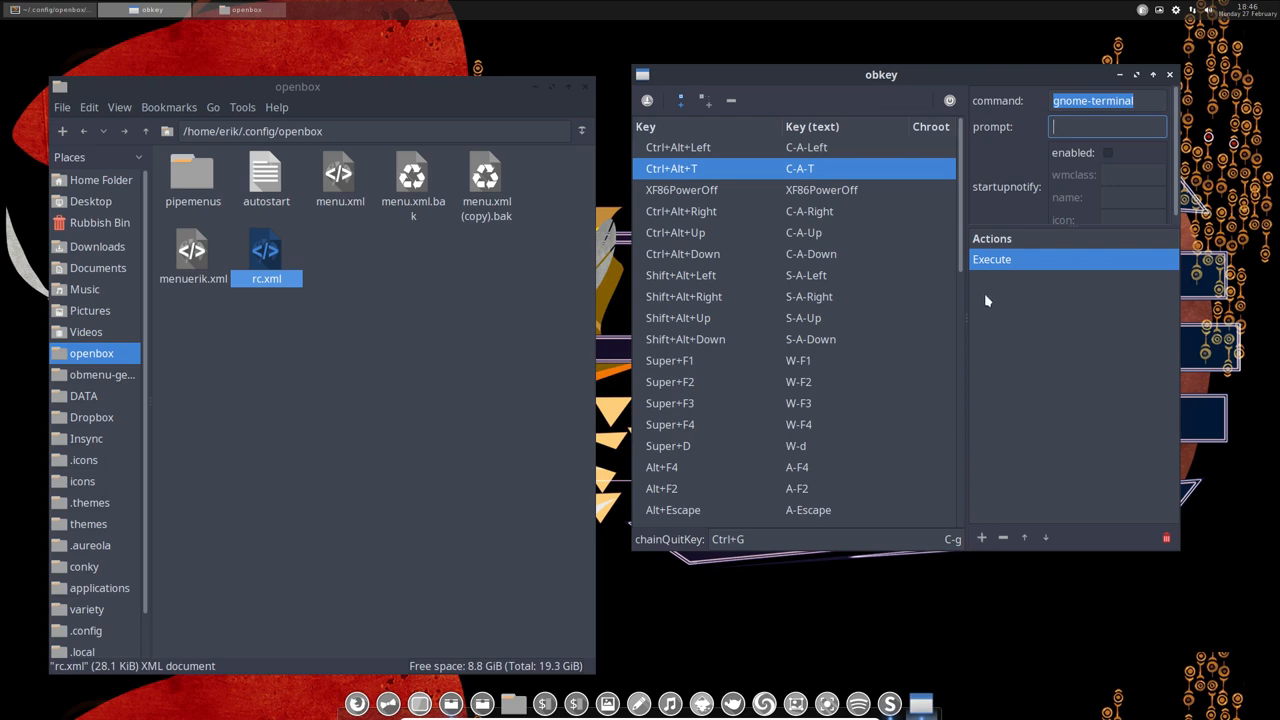
{"action": "mouse_move", "coordinate": [647, 100]}
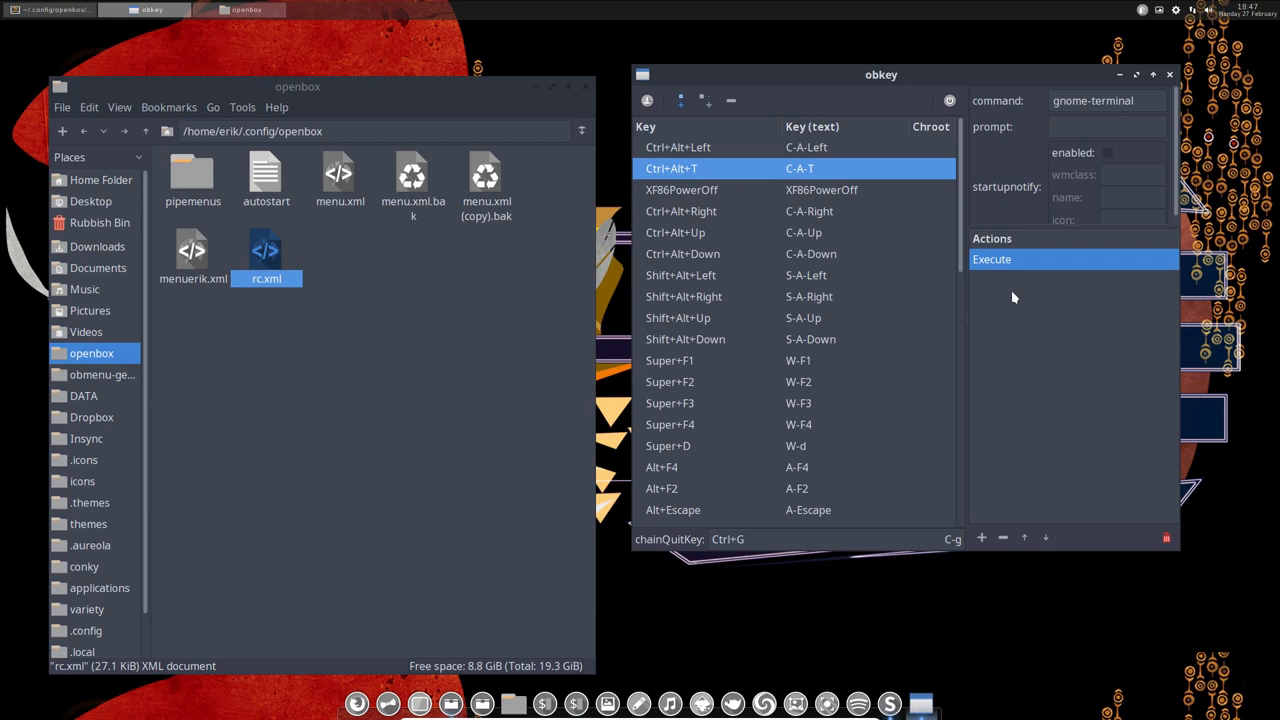
{"action": "mouse_move", "coordinate": [108, 301]}
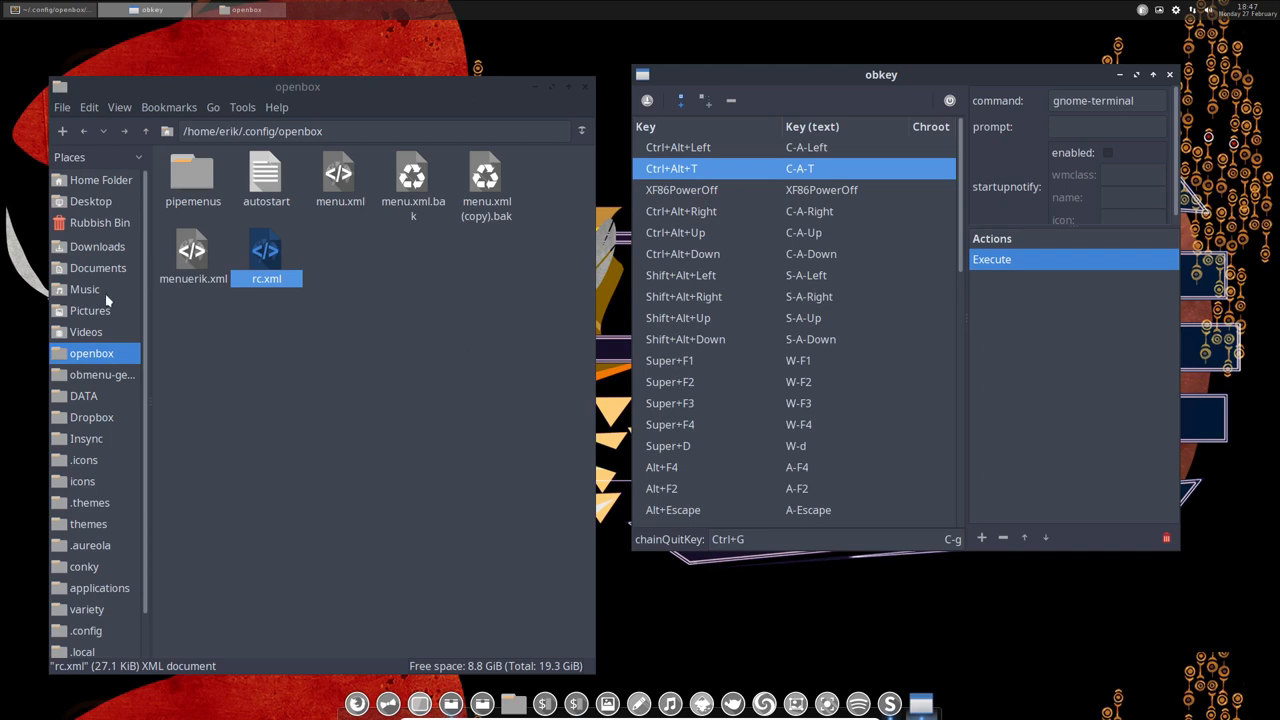
Browse to DATA > AntergosOpenbox > personal > settings > openbox and copy the customized rc.xml
{"action": "left_click", "coordinate": [83, 395]}
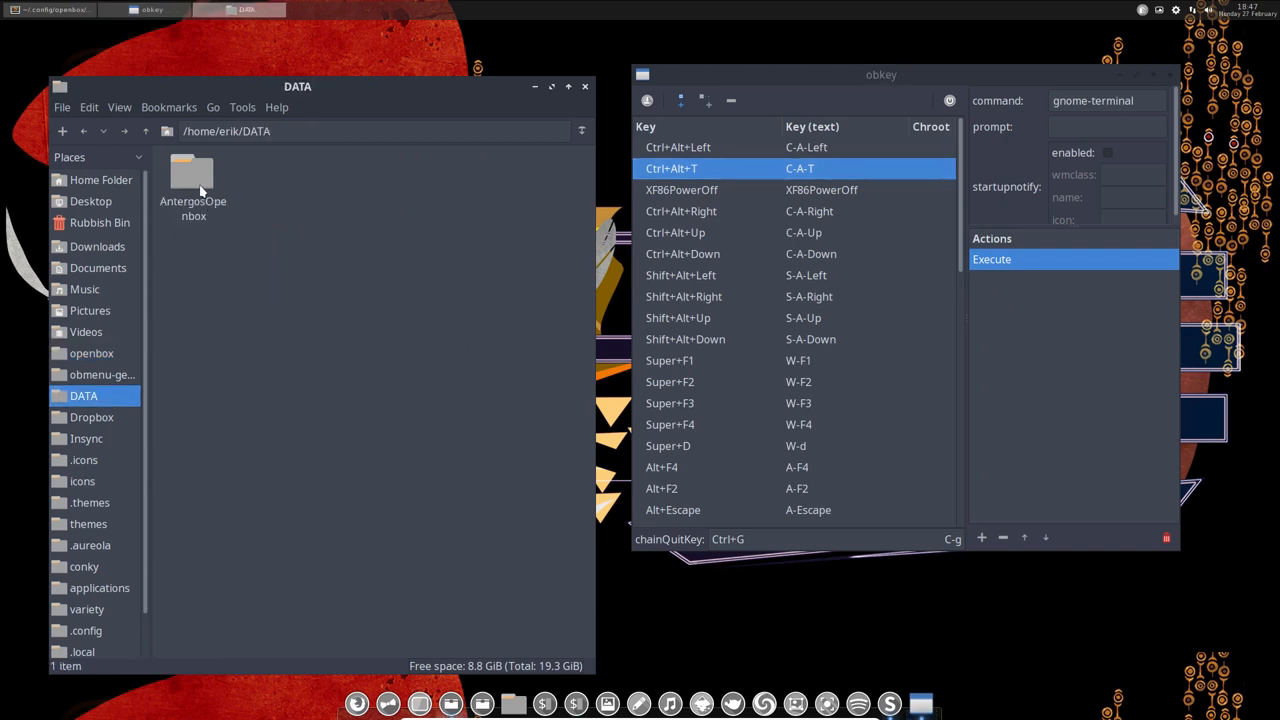
{"action": "double_click", "coordinate": [193, 180]}
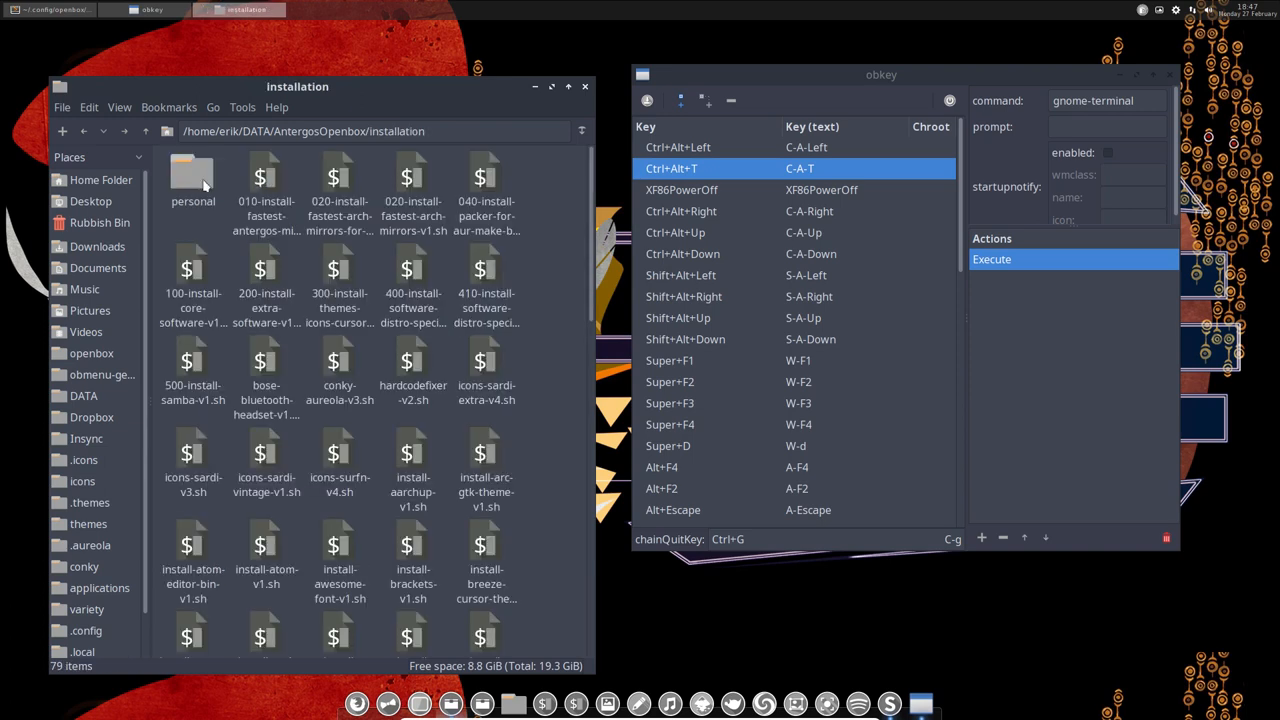
{"action": "double_click", "coordinate": [192, 175]}
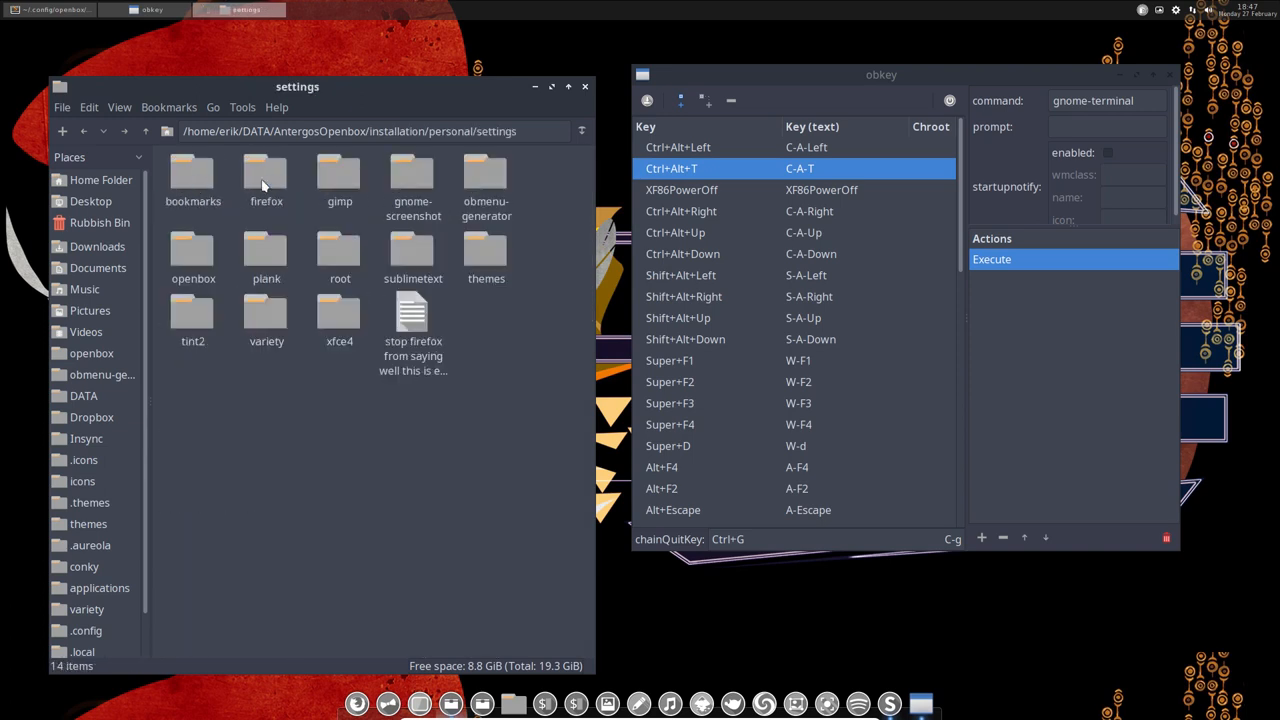
{"action": "mouse_move", "coordinate": [270, 270]}
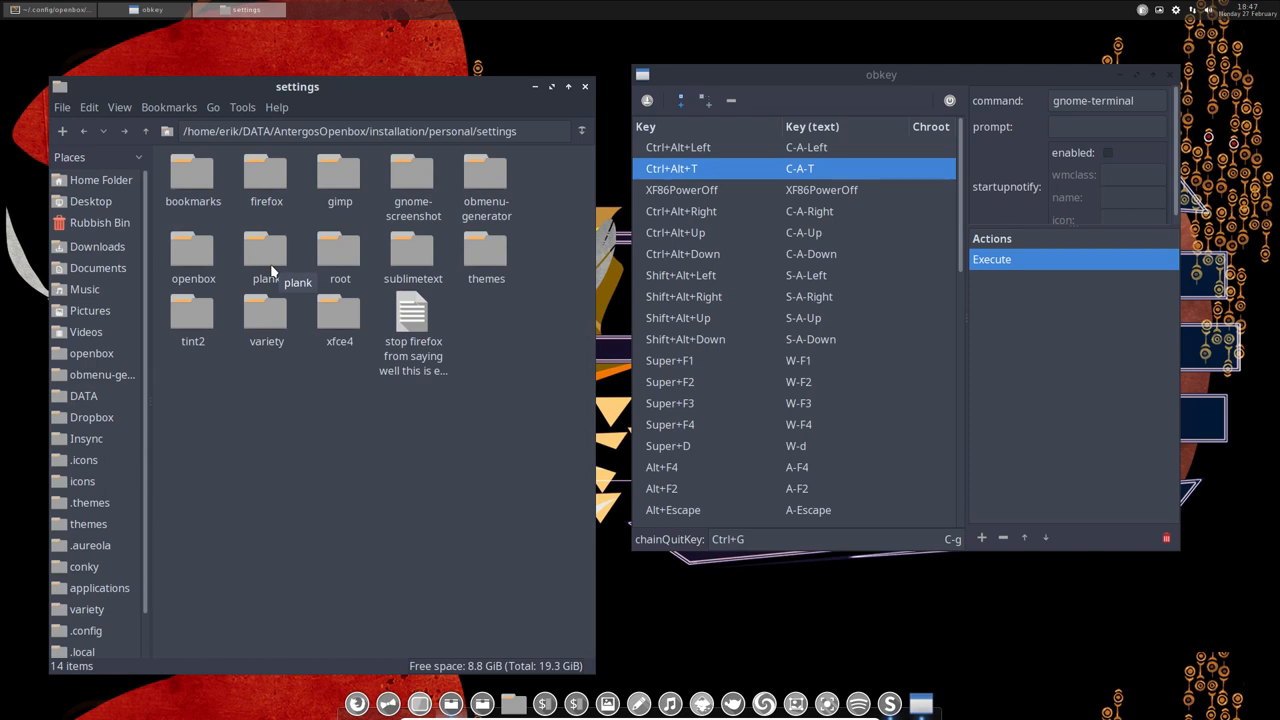
{"action": "double_click", "coordinate": [192, 250]}
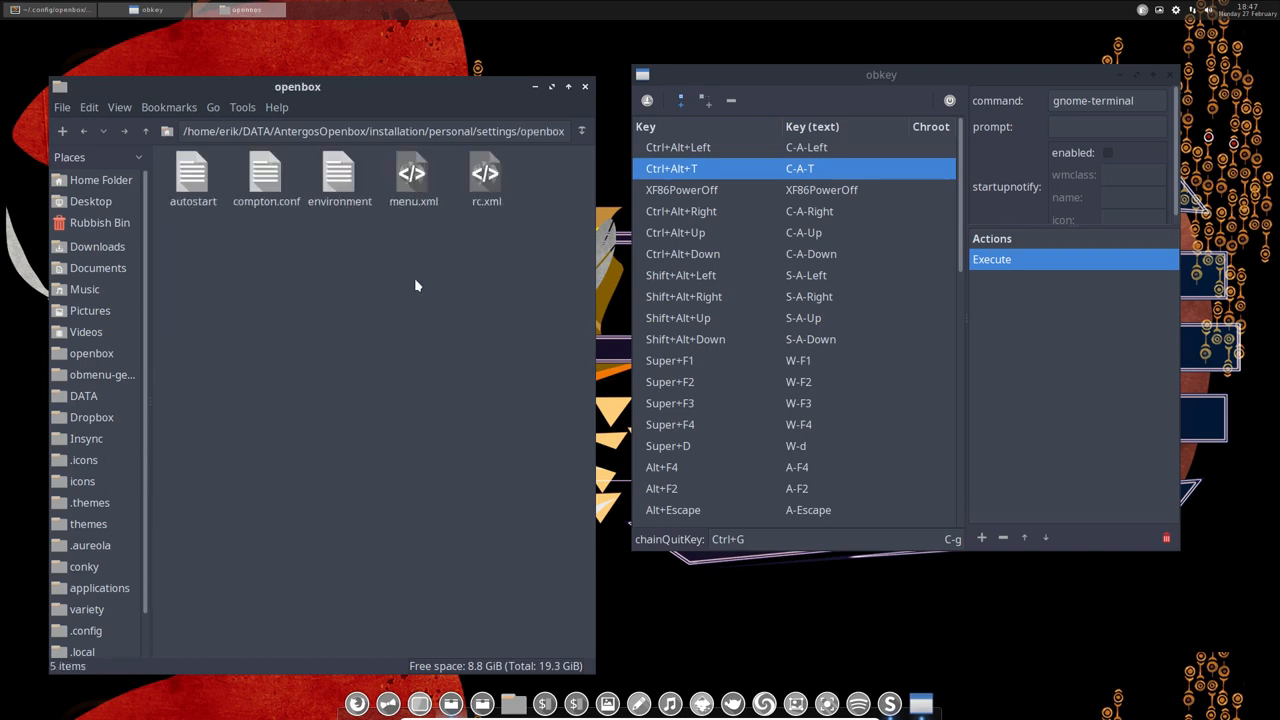
{"action": "left_click", "coordinate": [486, 175]}
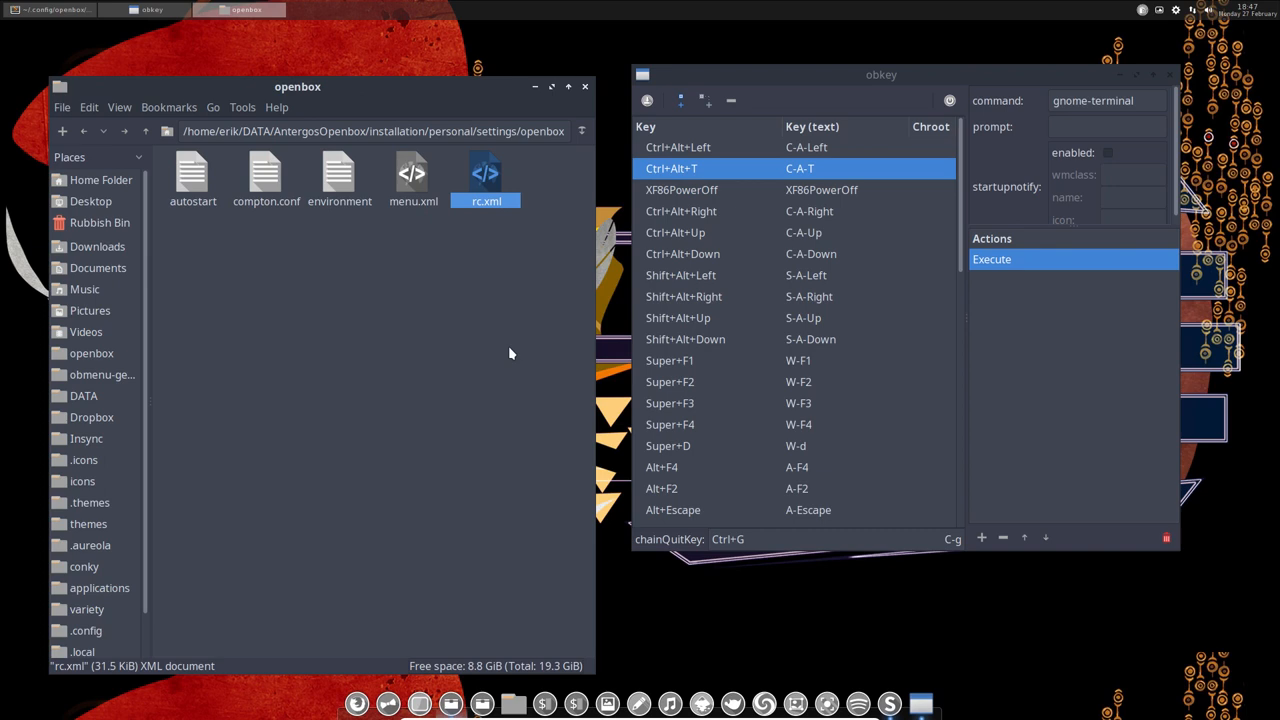
Paste the customized rc.xml into ~/.config/openbox, replacing the existing rc.xml
{"action": "left_click", "coordinate": [91, 352]}
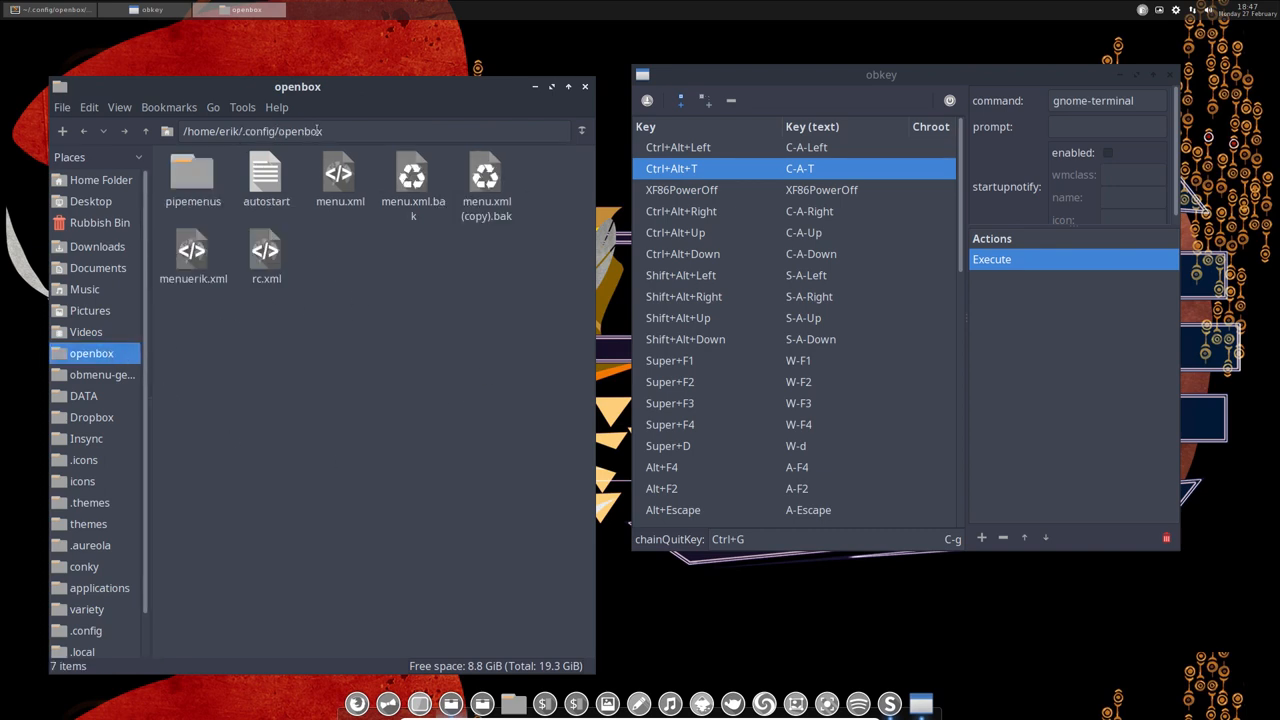
{"action": "left_click", "coordinate": [266, 250]}
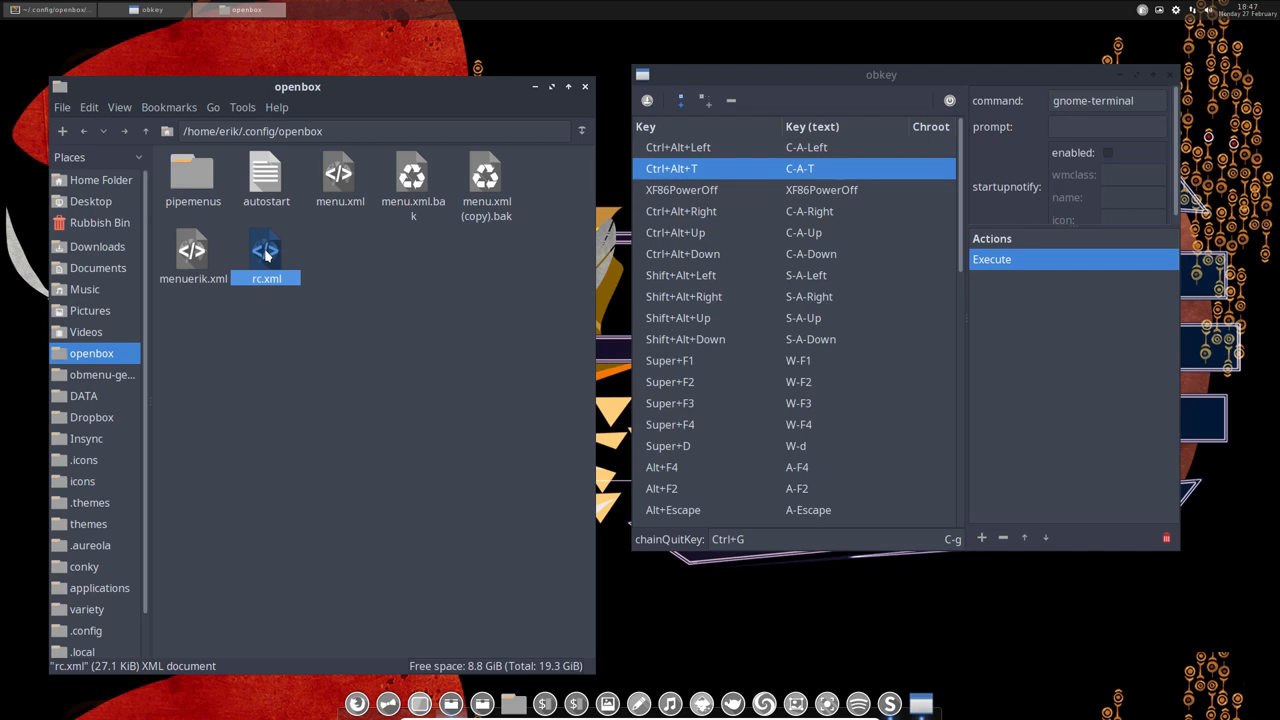
{"action": "key", "text": "Delete"}
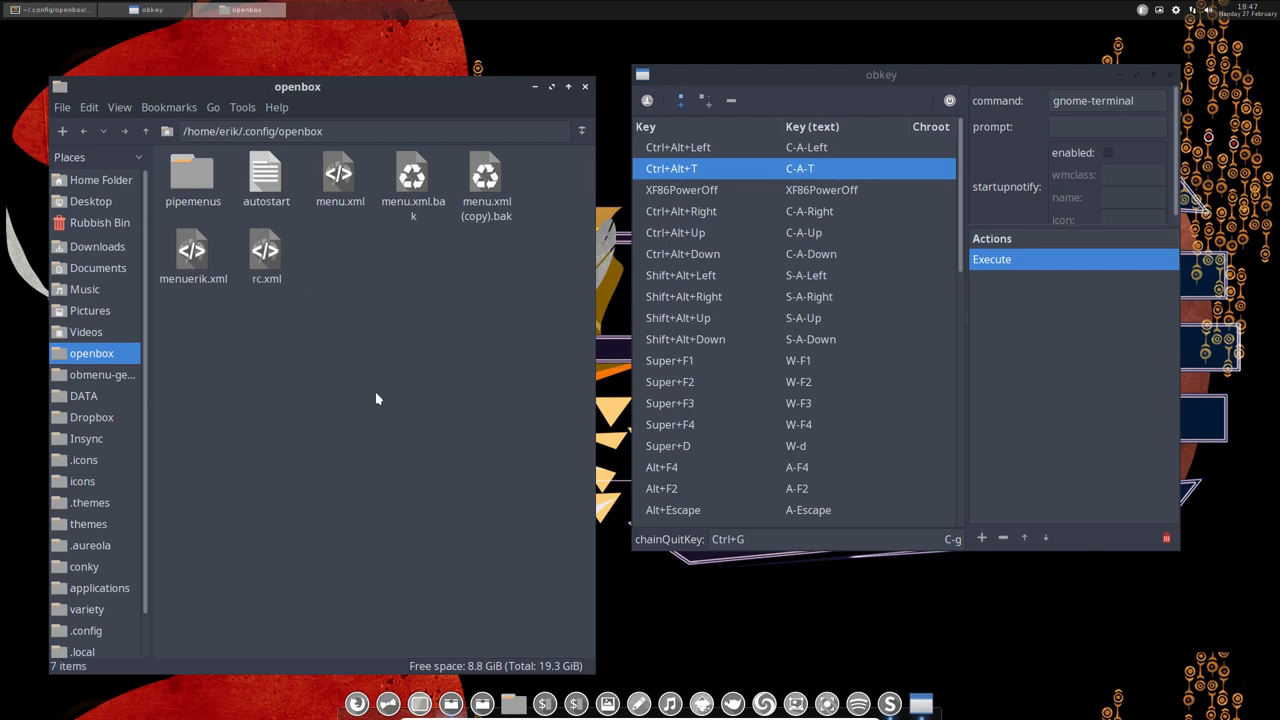
{"action": "left_click", "coordinate": [265, 250]}
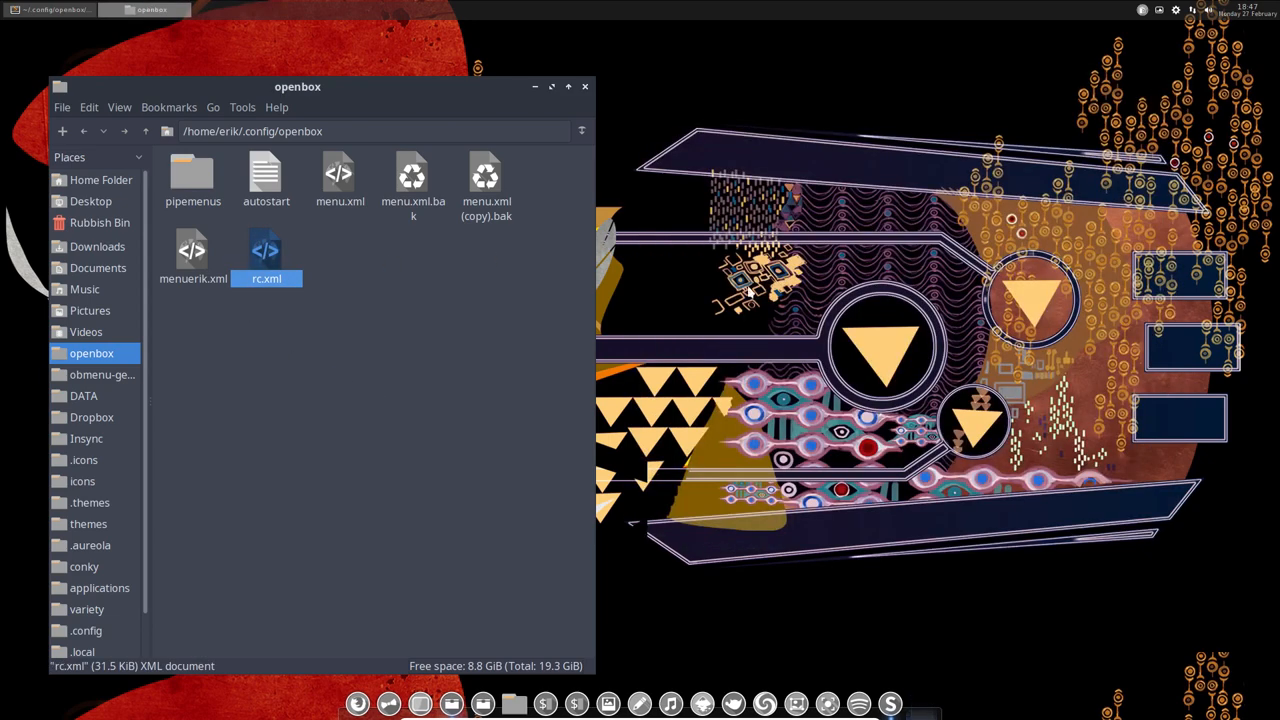
Relaunch obkey via the desktop menu's Customize > Keyboard Shortcuts entry
{"action": "right_click", "coordinate": [267, 255]}
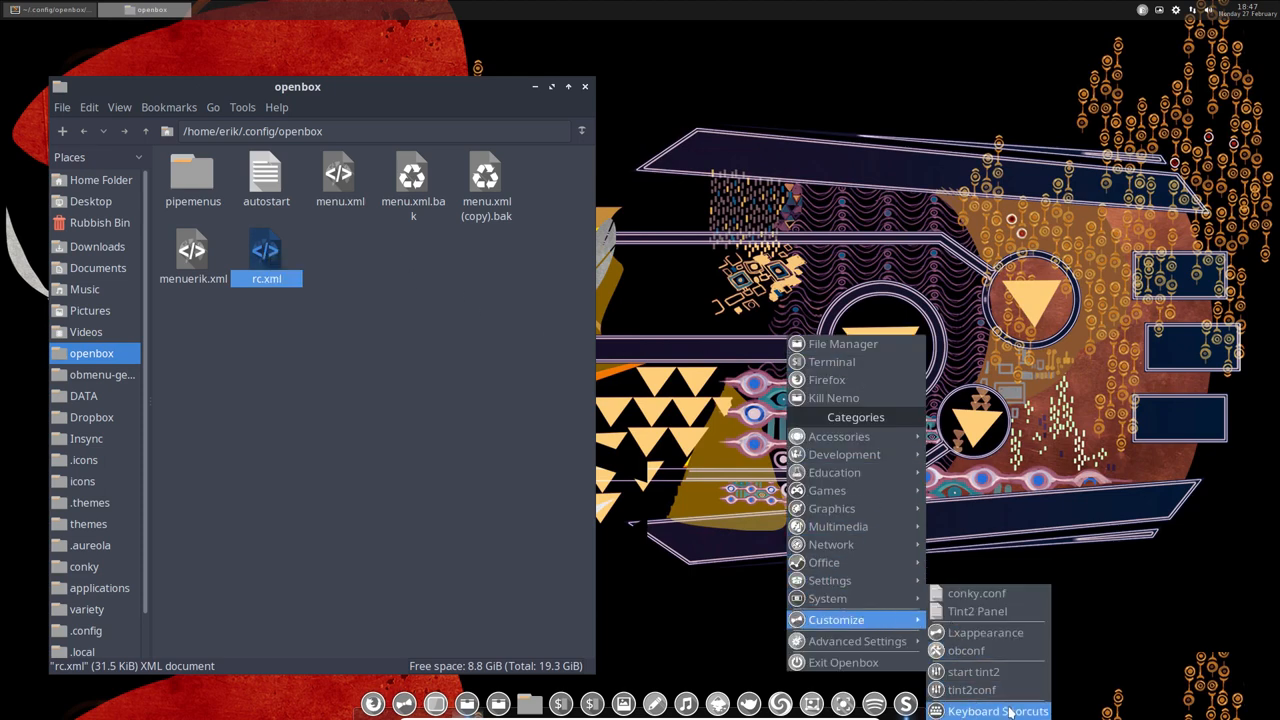
{"action": "left_click", "coordinate": [997, 711]}
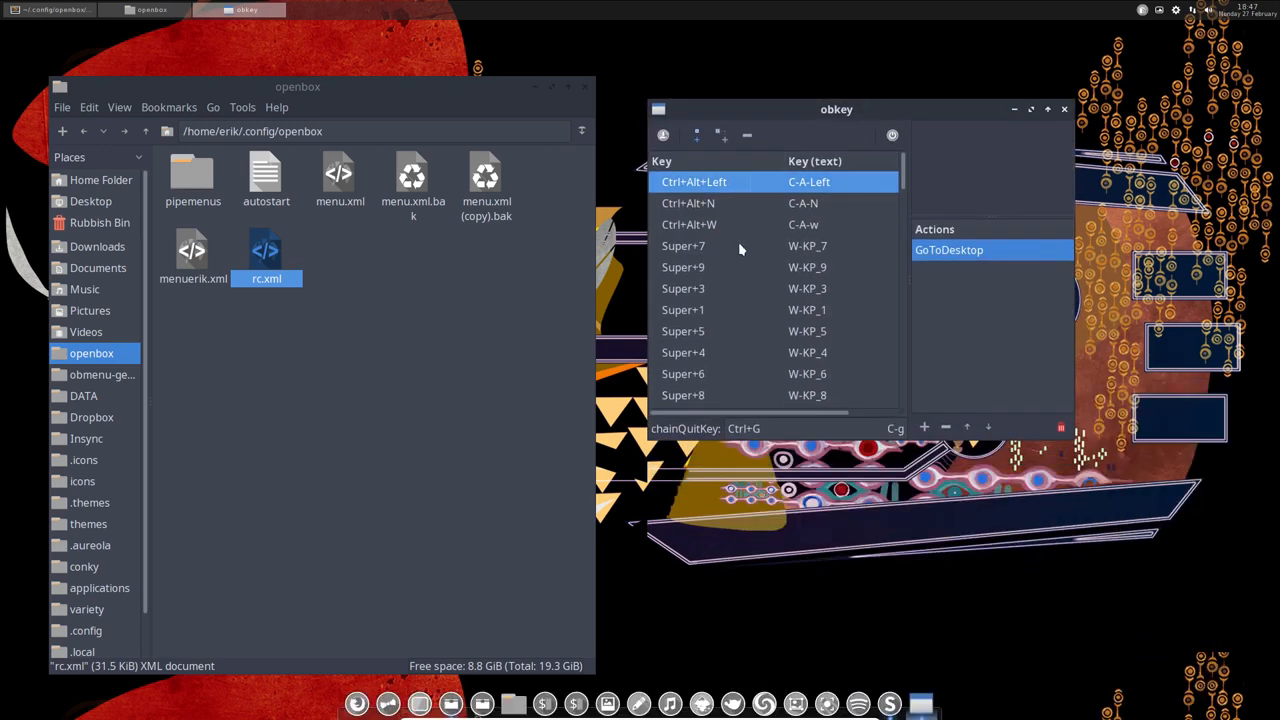
Browse the replaced rc.xml's bindings in obkey, then close the editor
{"action": "scroll", "scroll_direction": "down", "scroll_amount": 3}
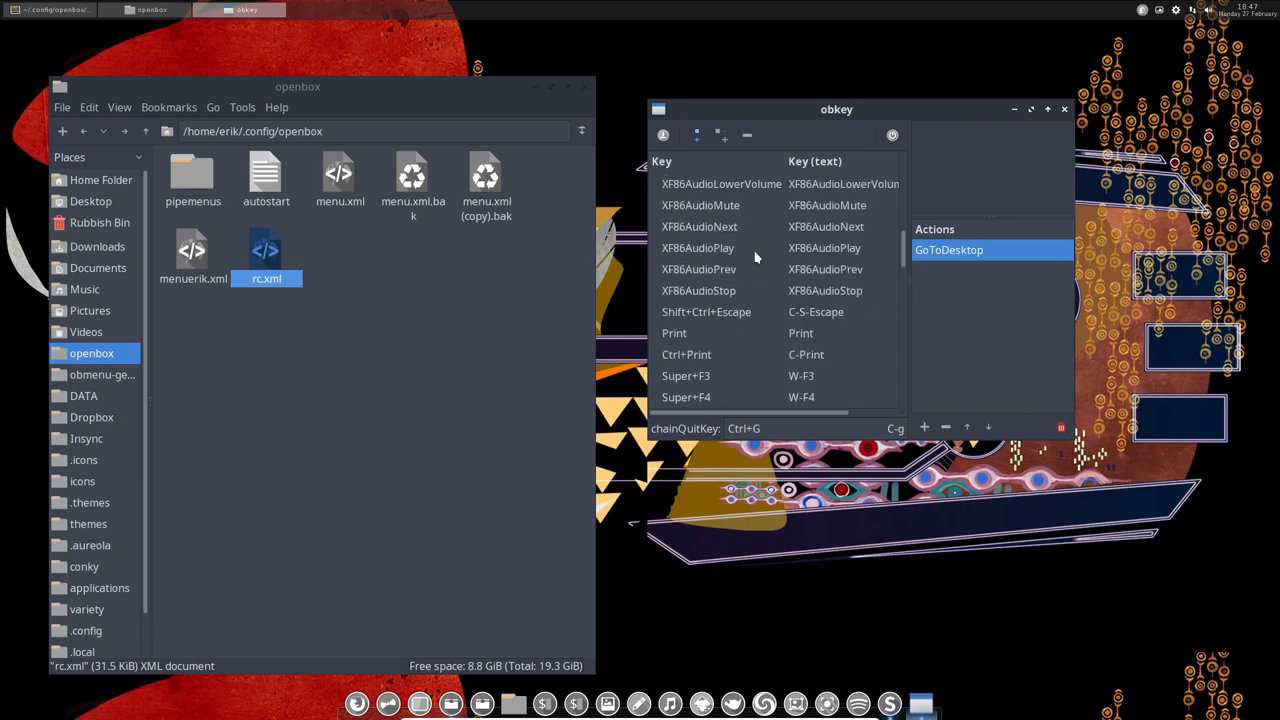
{"action": "scroll", "scroll_direction": "down", "scroll_amount": 3}
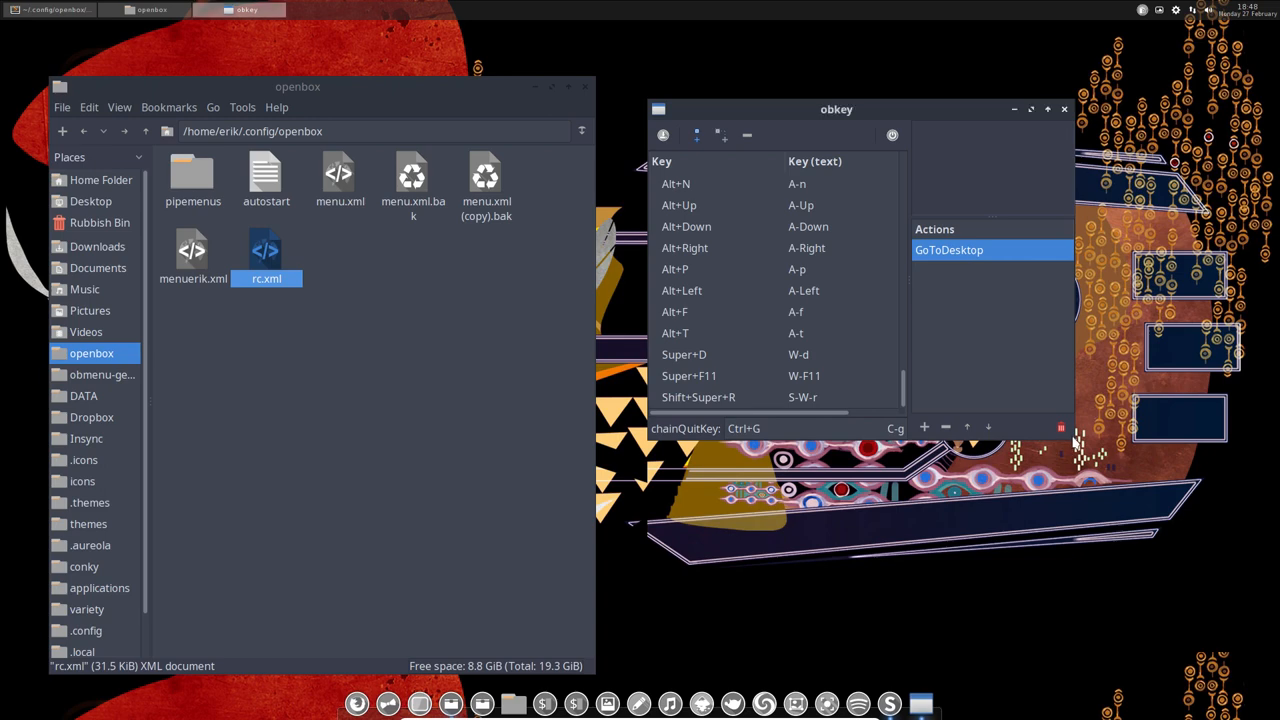
{"action": "scroll", "scroll_direction": "down", "scroll_amount": 3}
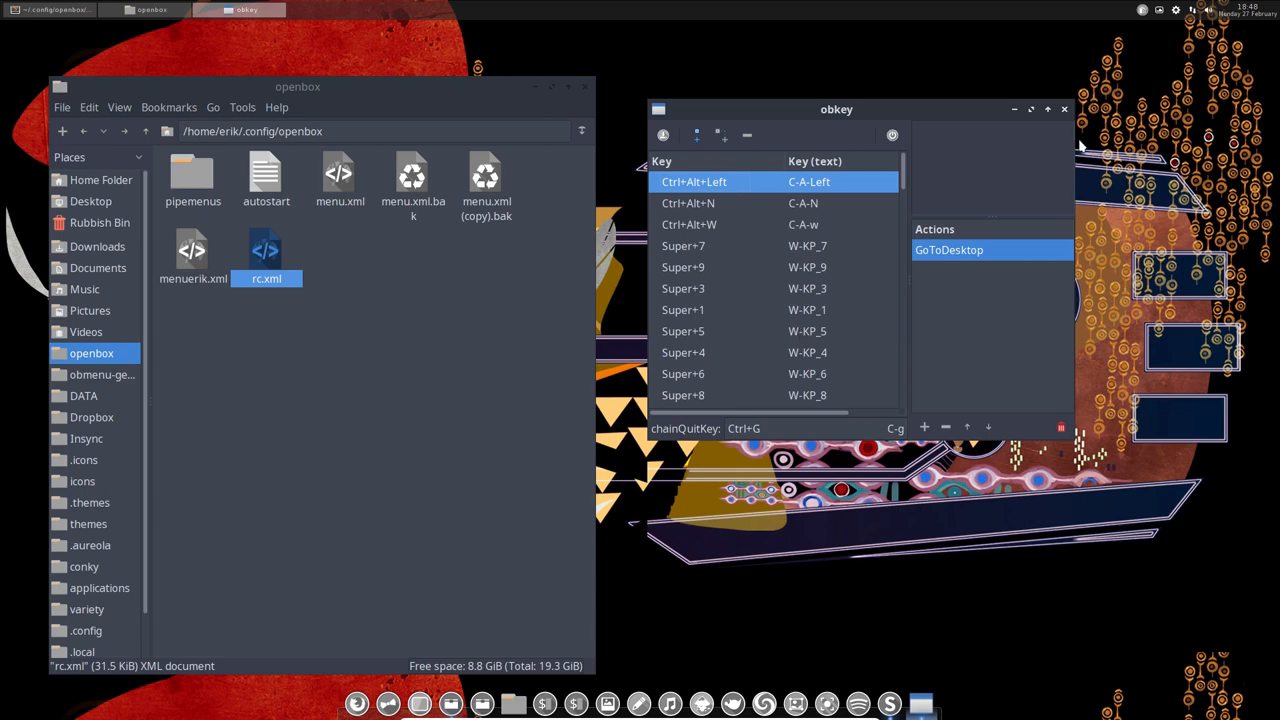
{"action": "left_click", "coordinate": [1063, 108]}
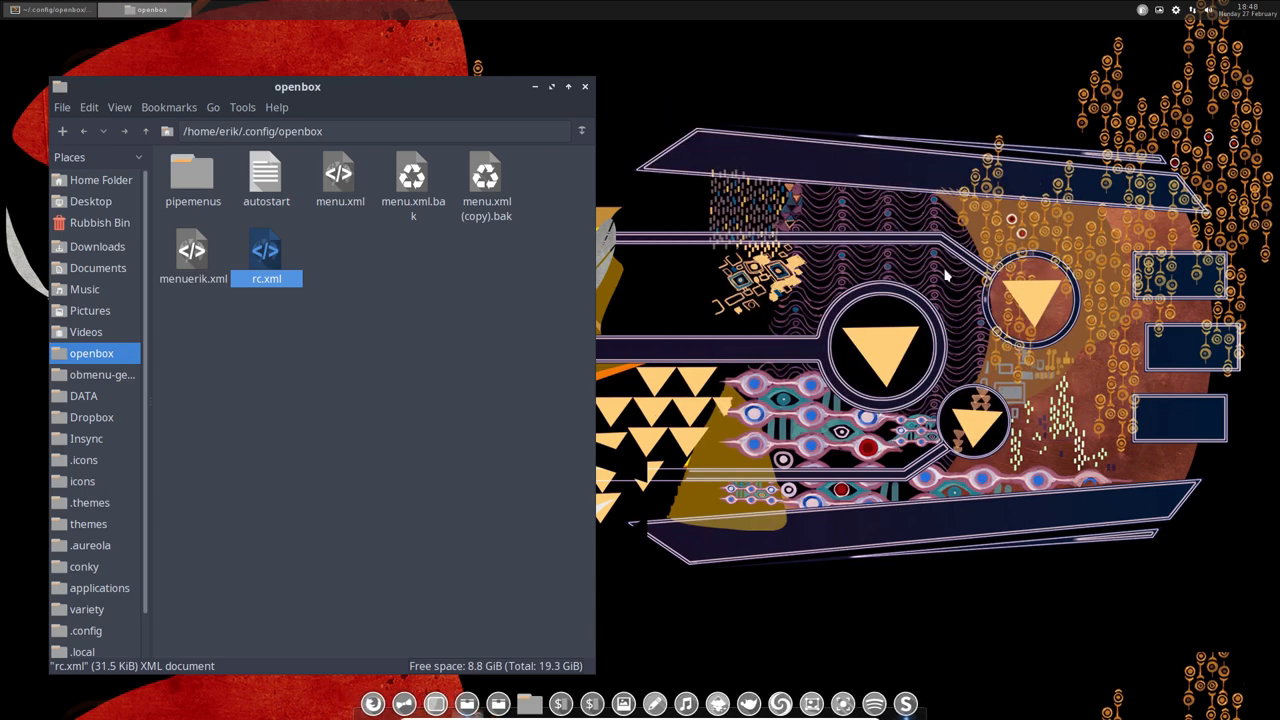